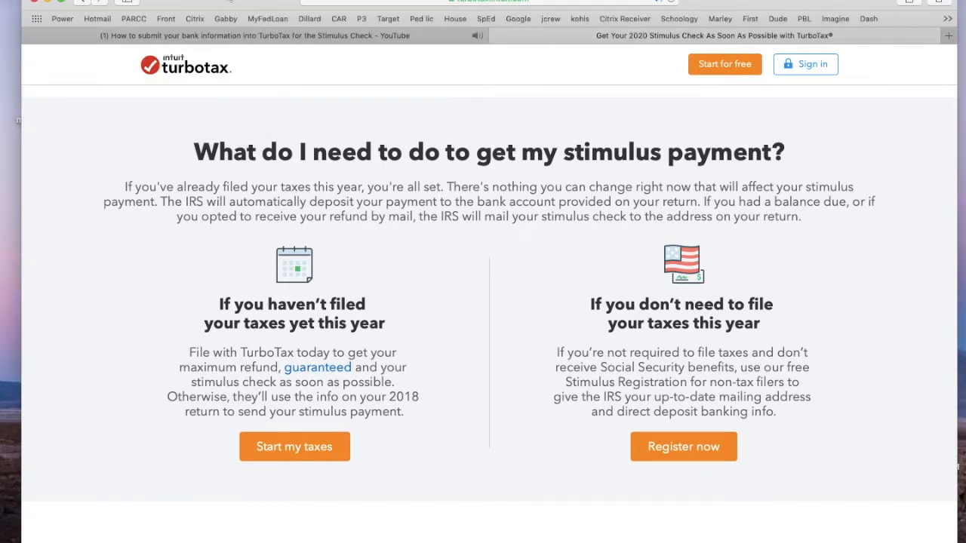
mouse_move(534, 281)
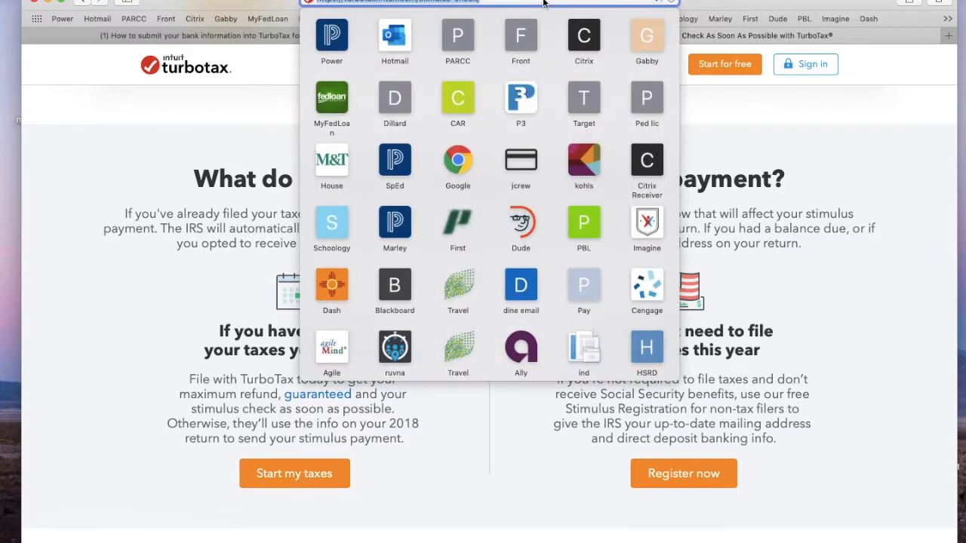
mouse_move(518, 56)
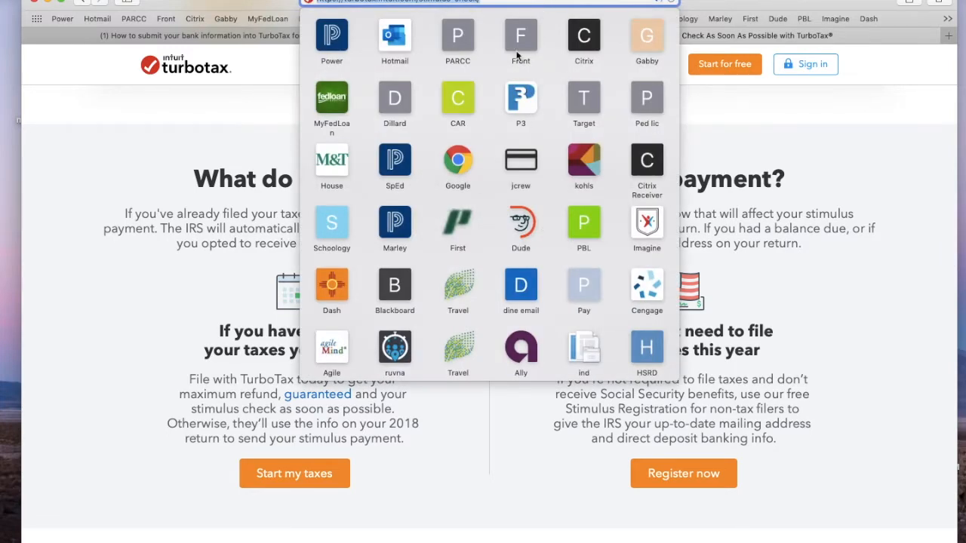
mouse_move(486, 432)
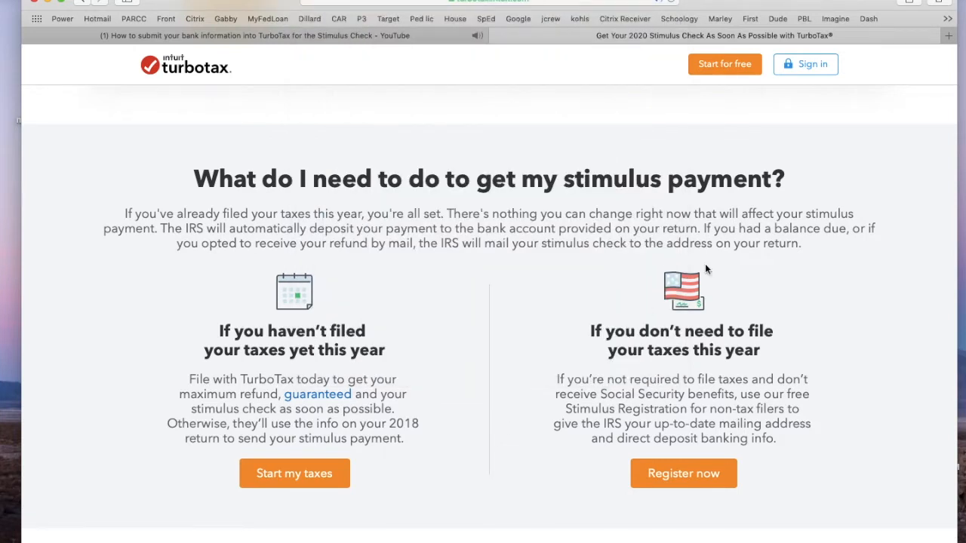
mouse_move(682, 296)
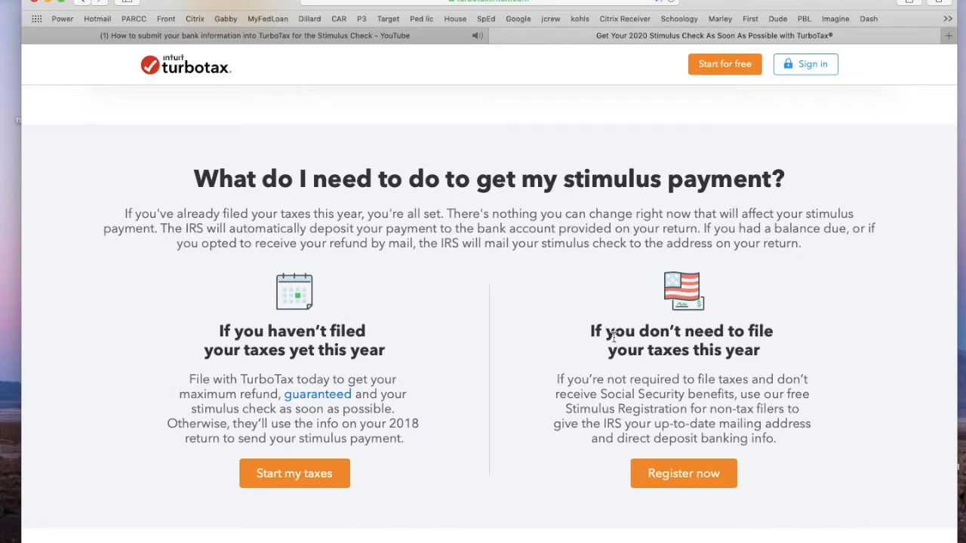
mouse_move(661, 368)
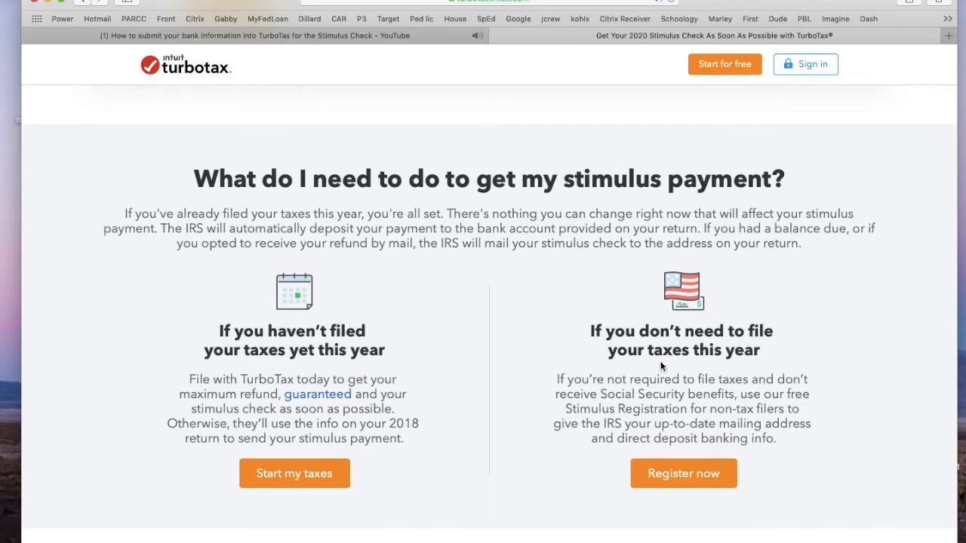
mouse_move(609, 386)
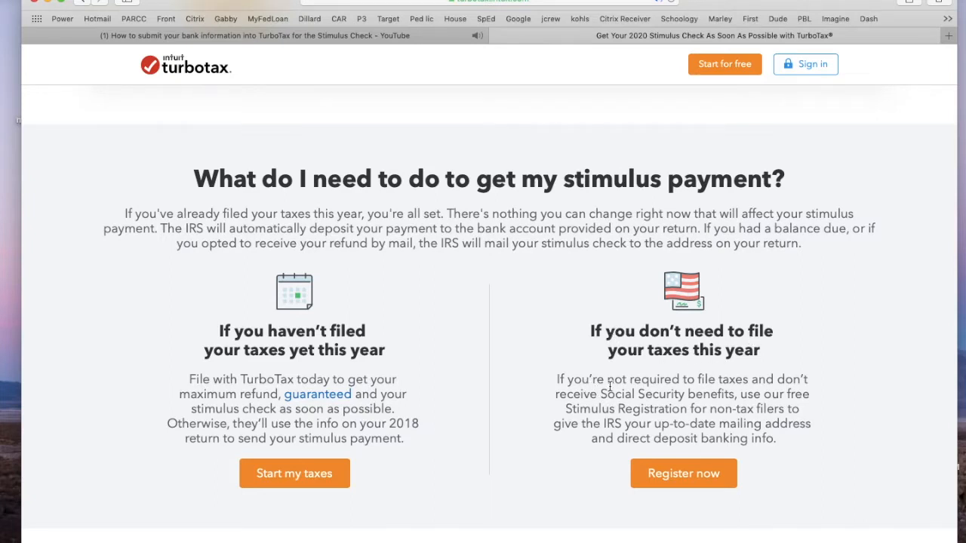
mouse_move(766, 381)
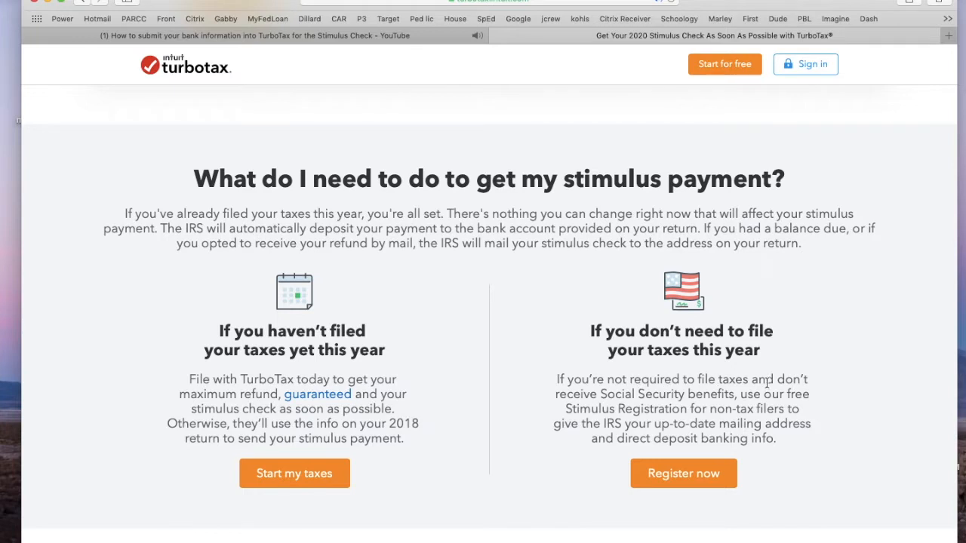
mouse_move(724, 402)
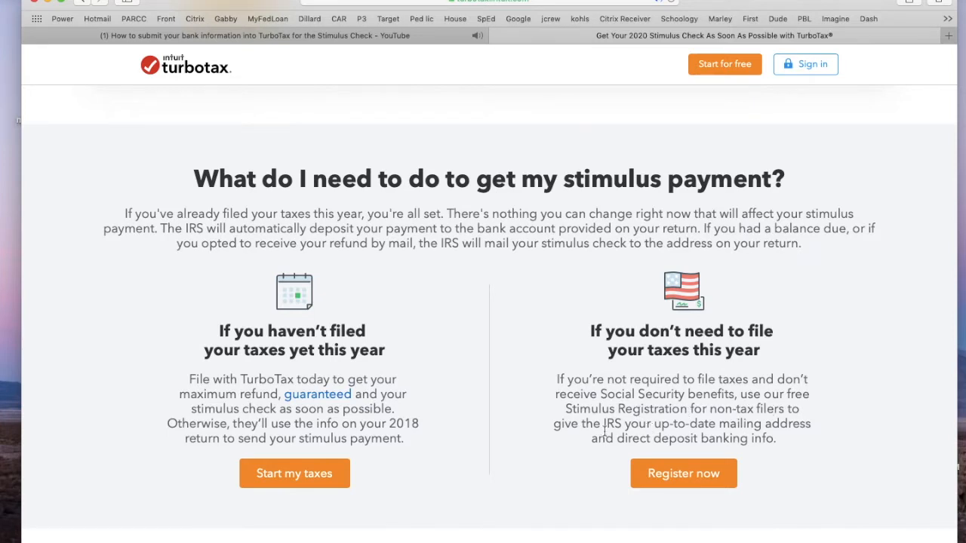
mouse_move(758, 425)
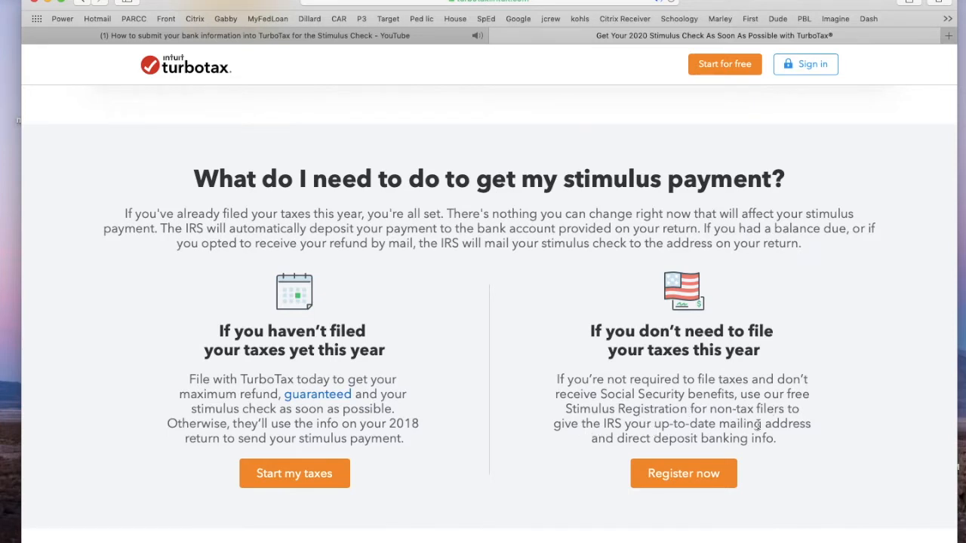
mouse_move(663, 450)
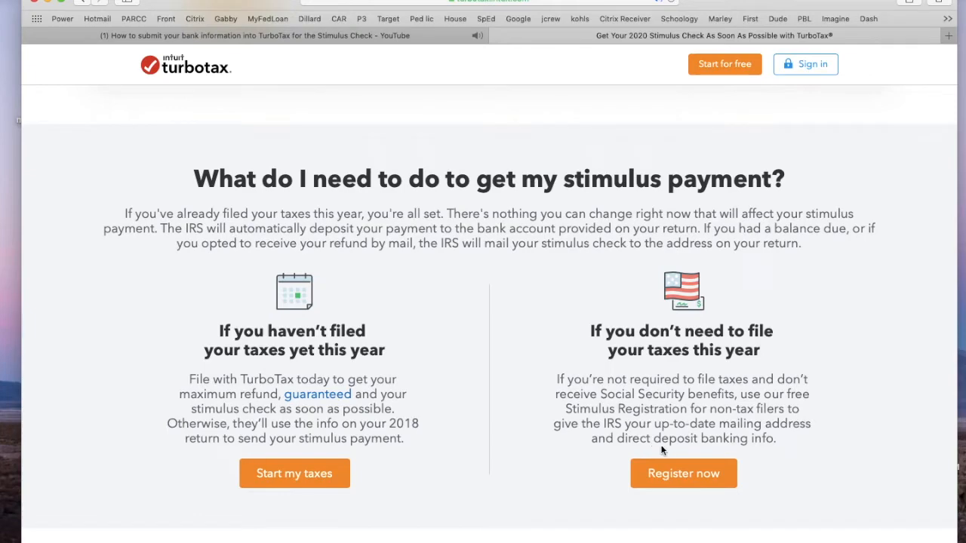
- Register for the free stimulus payment without an existing TurboTax Online account
click(683, 473)
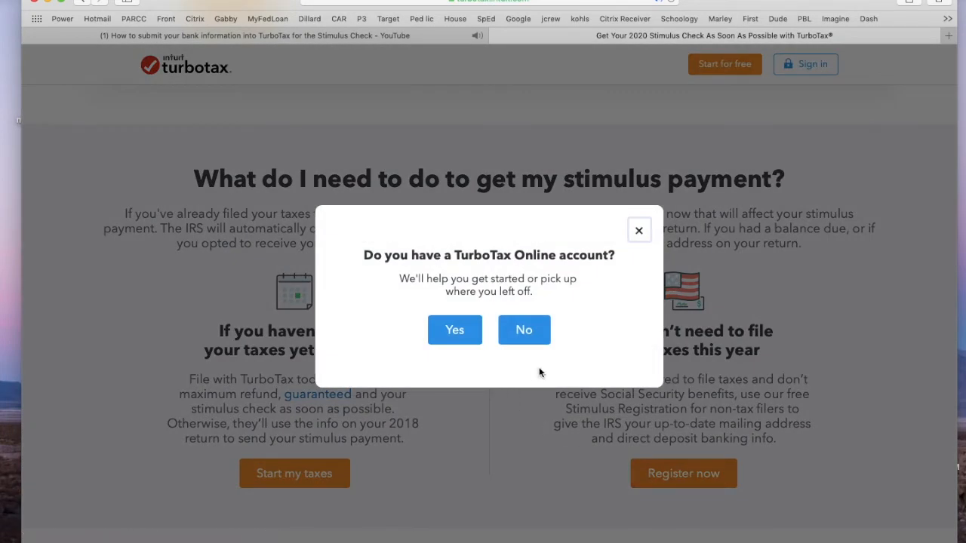
click(523, 329)
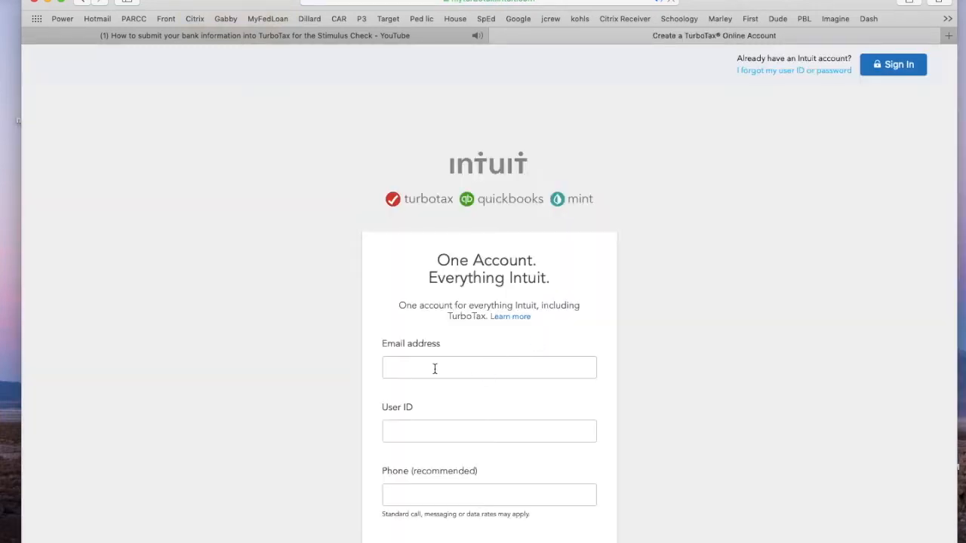
click(489, 367)
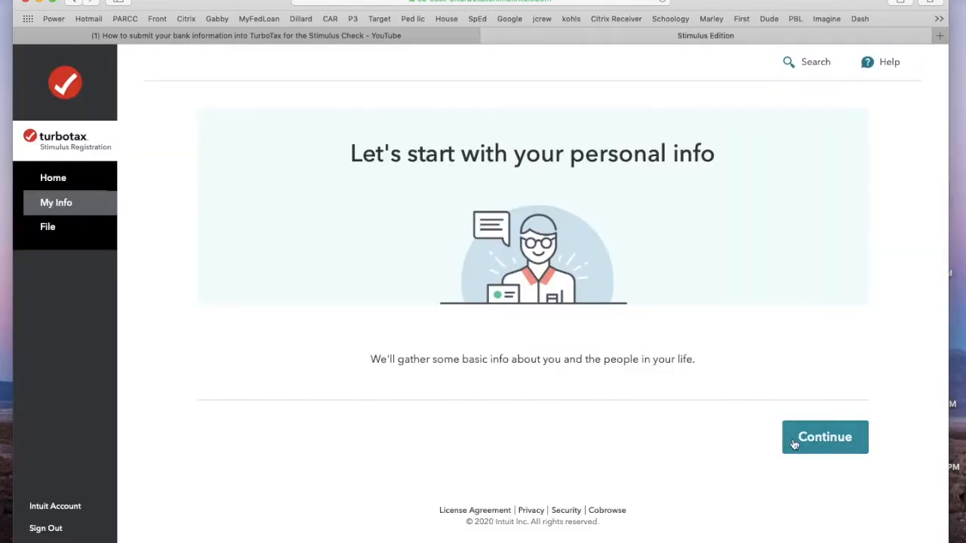
click(824, 437)
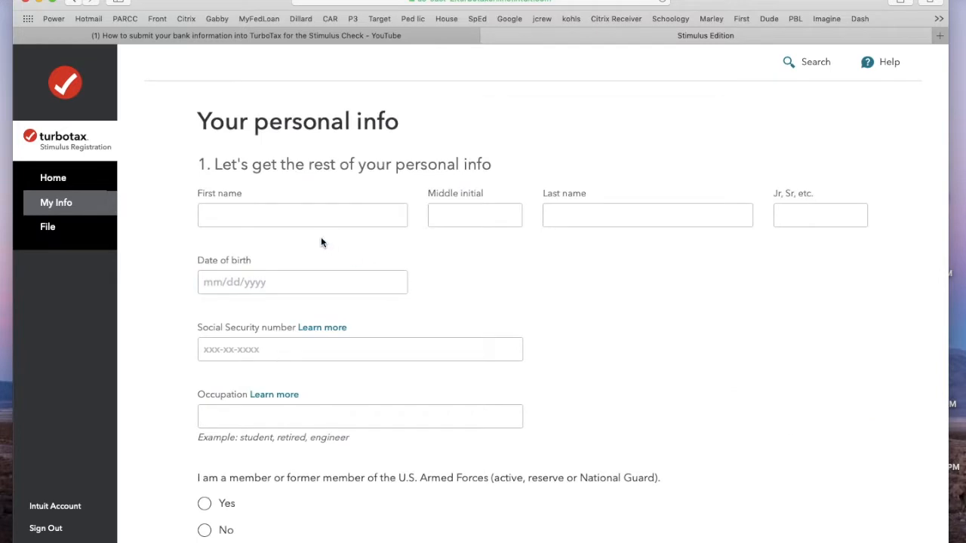
click(302, 215)
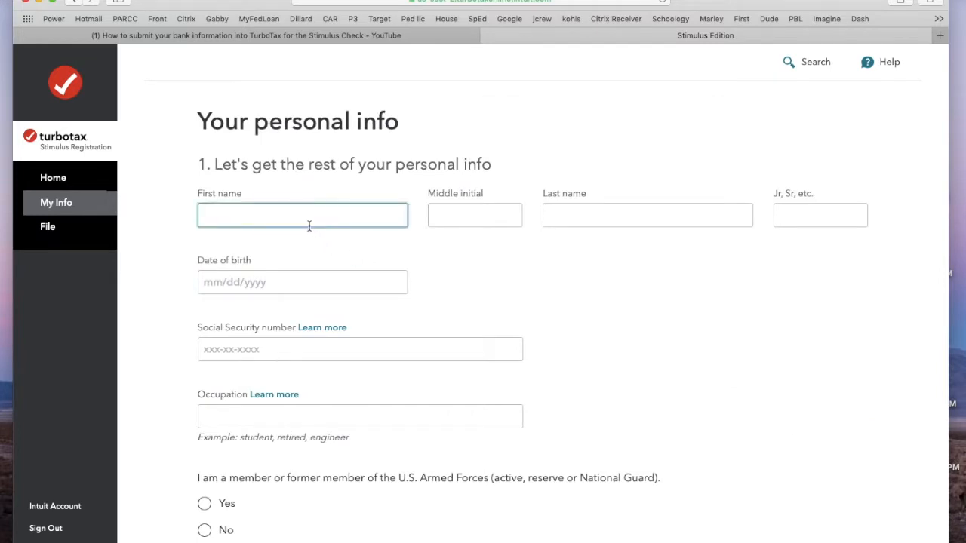
text(peter)
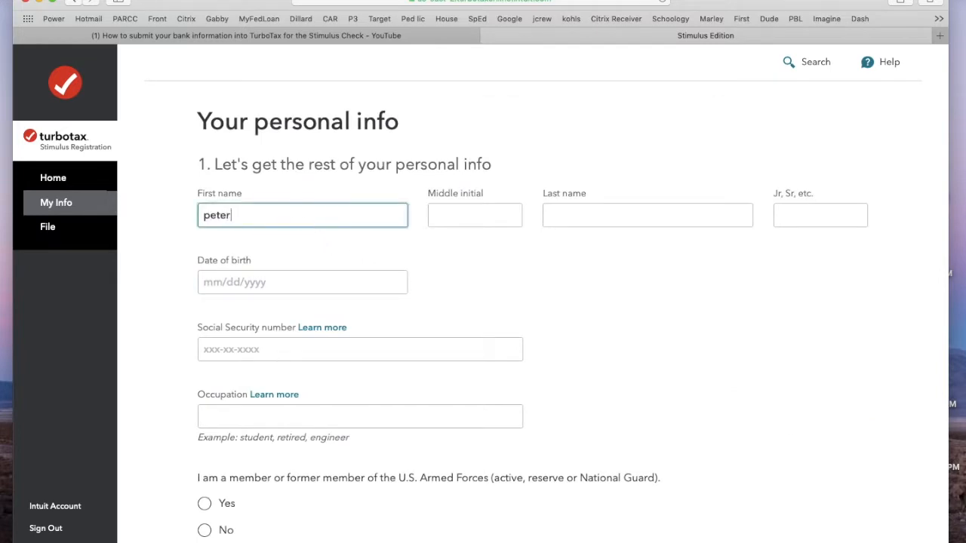
text(deswood)
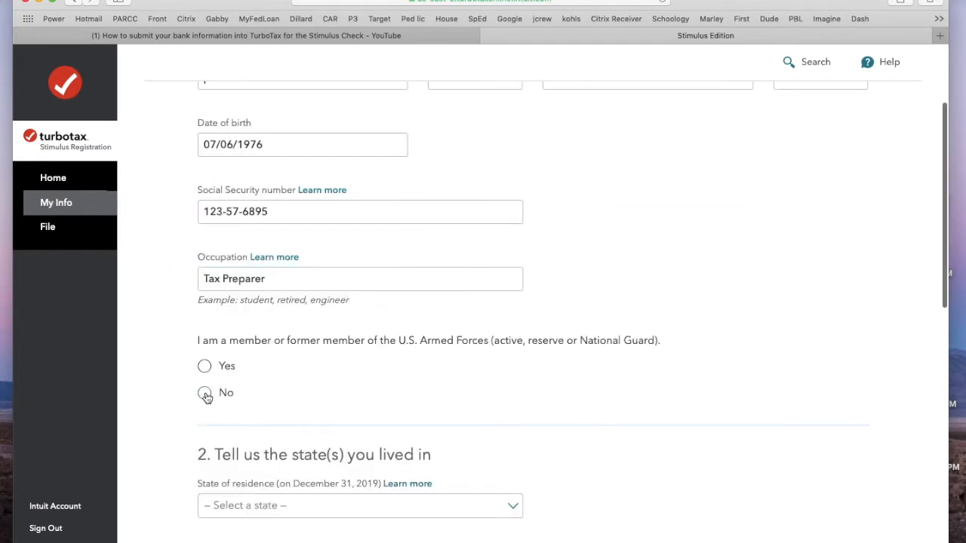
click(204, 392)
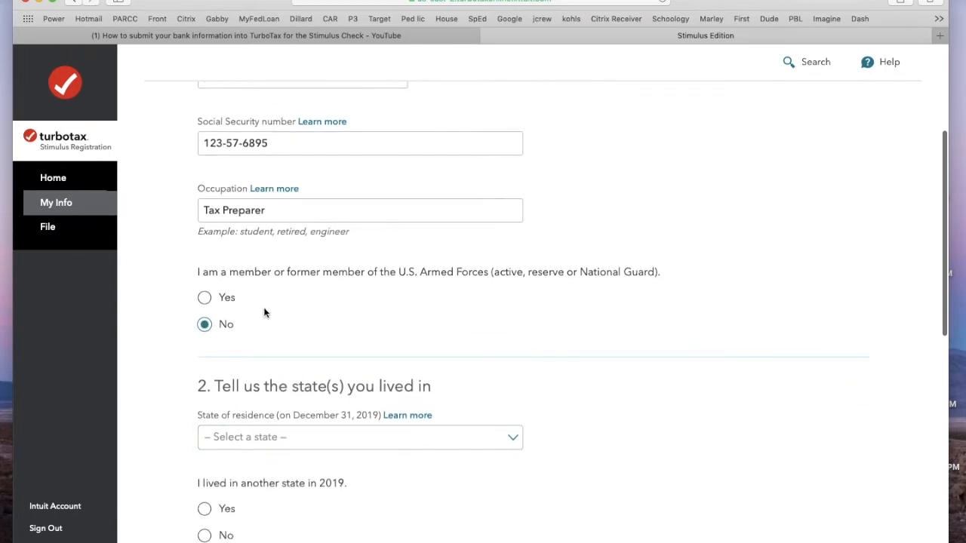
- Set New Mexico as the residence state and answer No to being claimed as a dependent
scroll(down, 3)
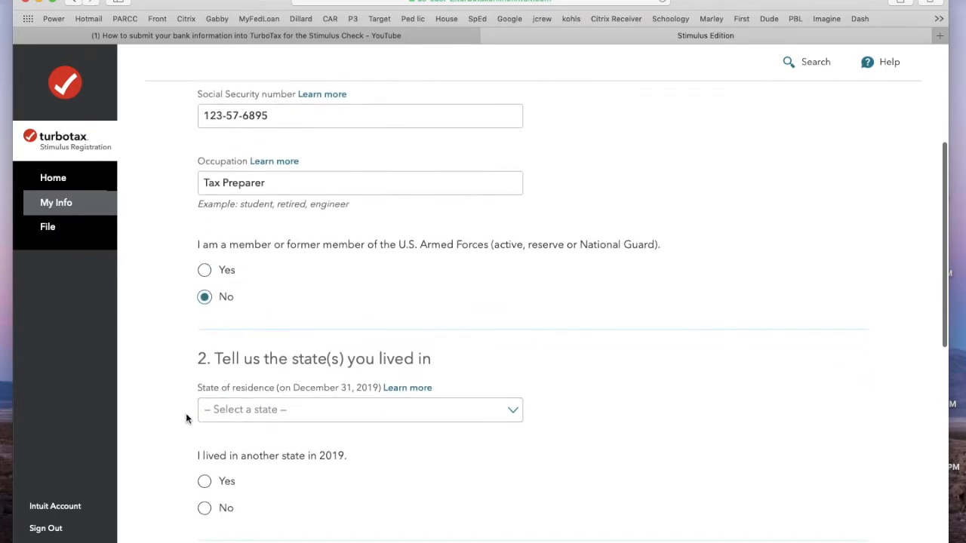
scroll(down, 3)
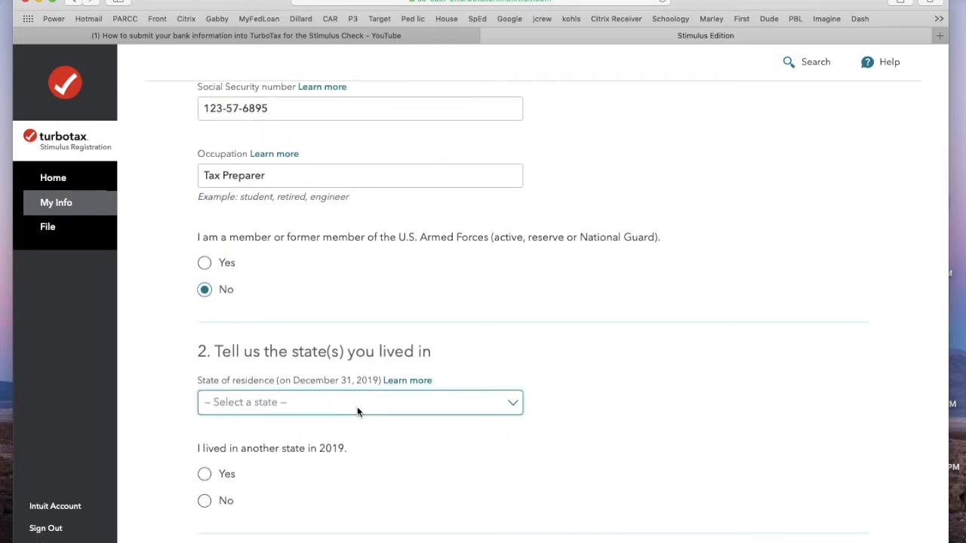
click(359, 402)
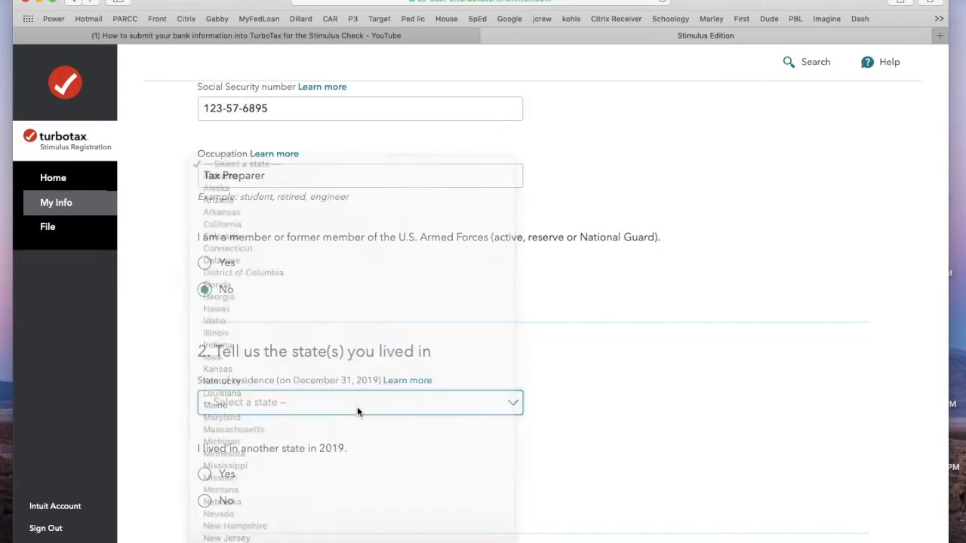
click(234, 402)
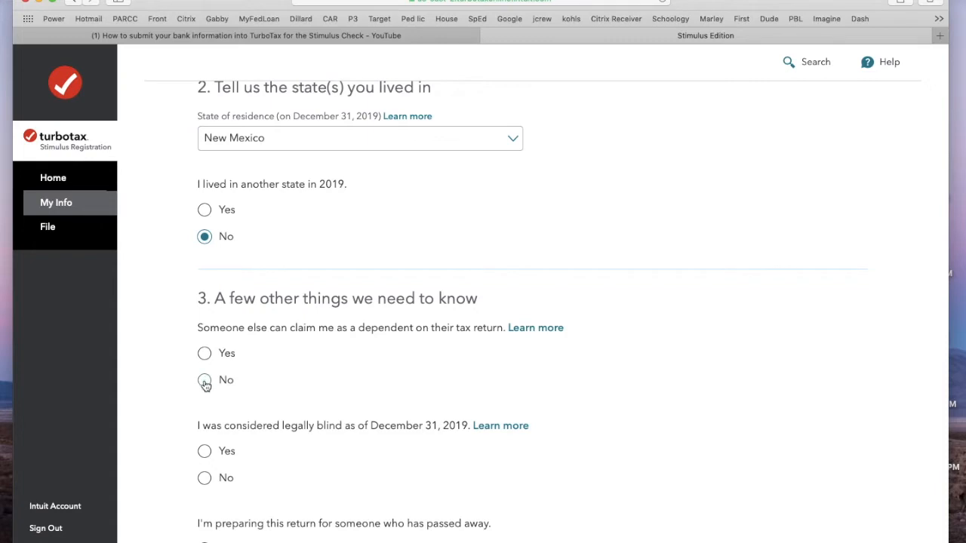
click(205, 379)
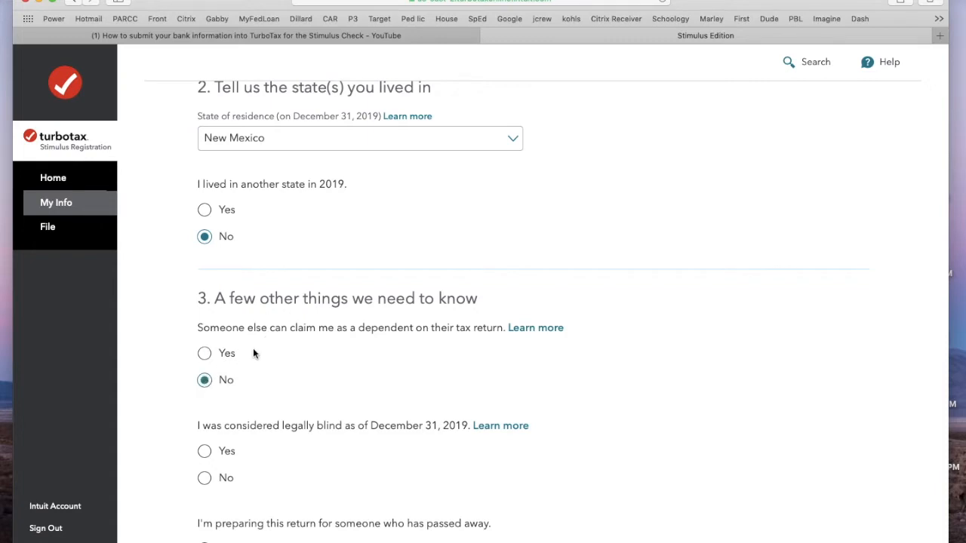
scroll(down, 3)
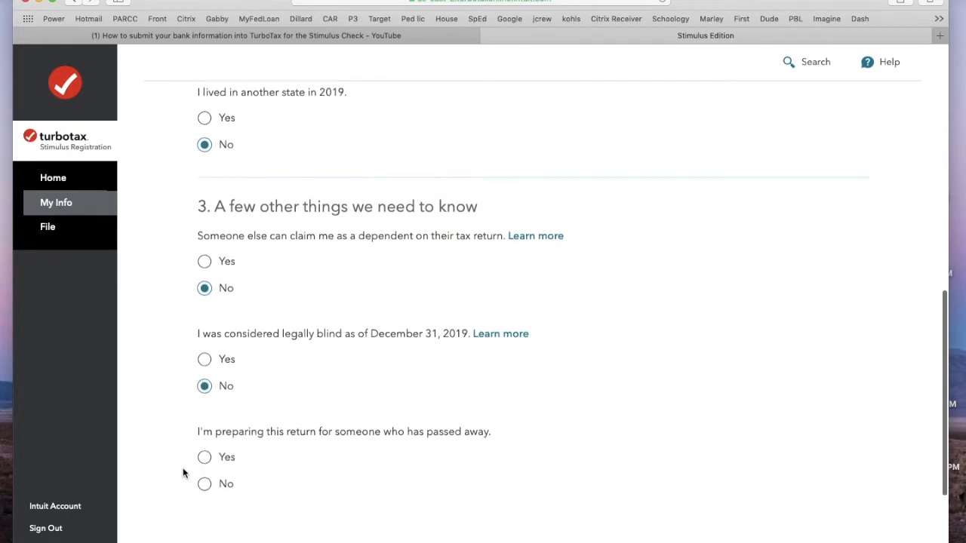
scroll(down, 3)
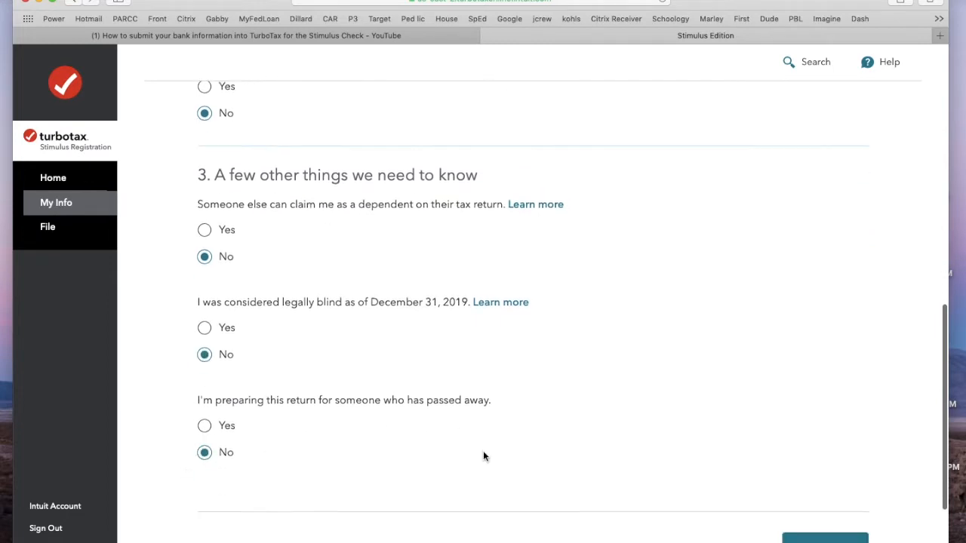
scroll(down, 3)
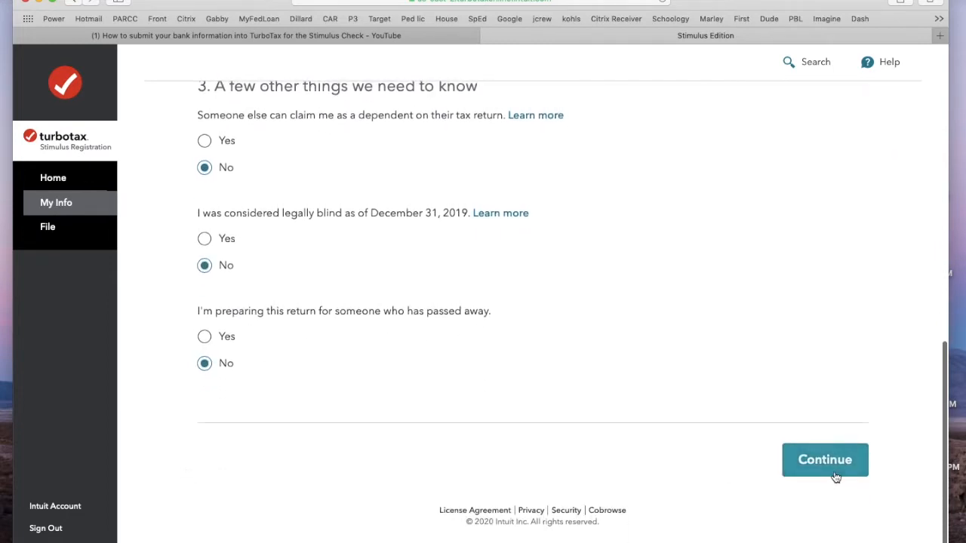
- Mark the marital status as Single and answer 'No, I don't' to having children
click(825, 460)
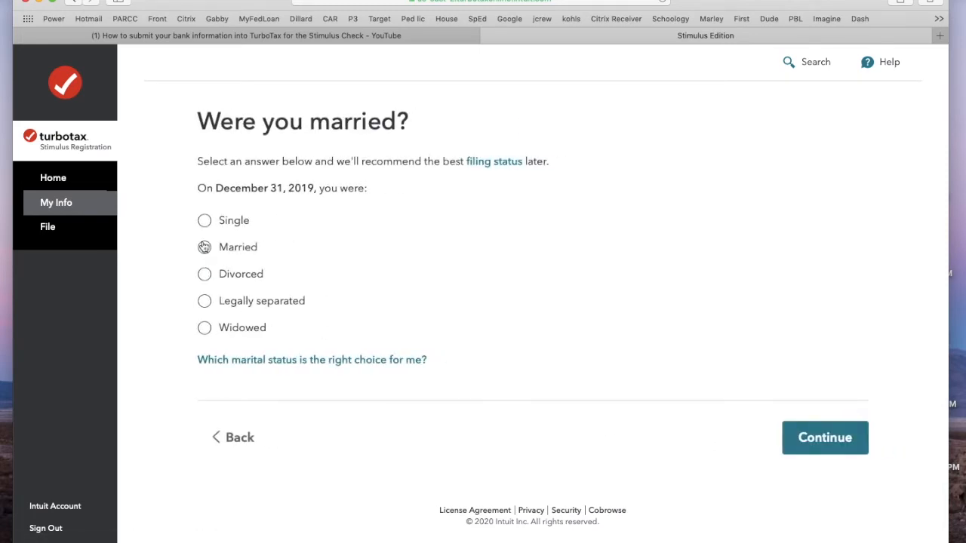
click(203, 220)
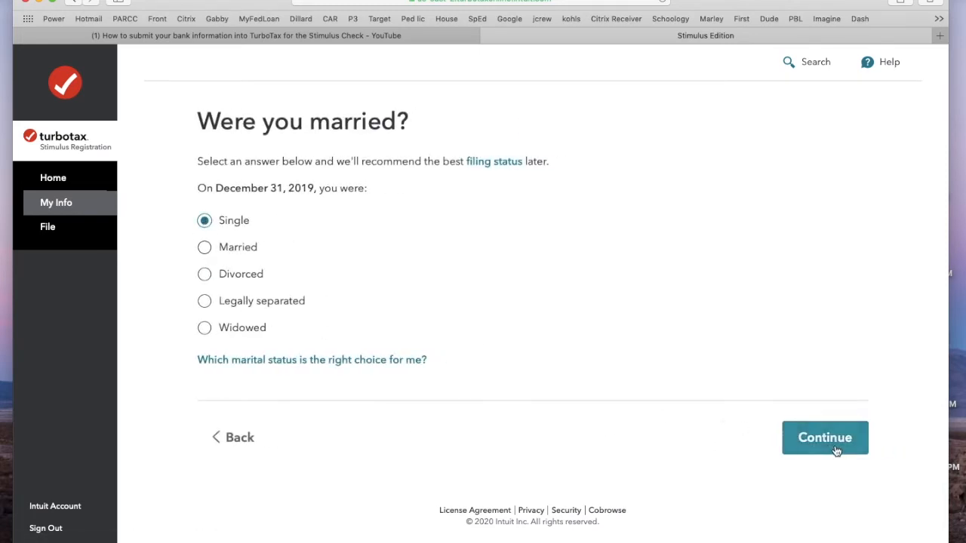
click(823, 438)
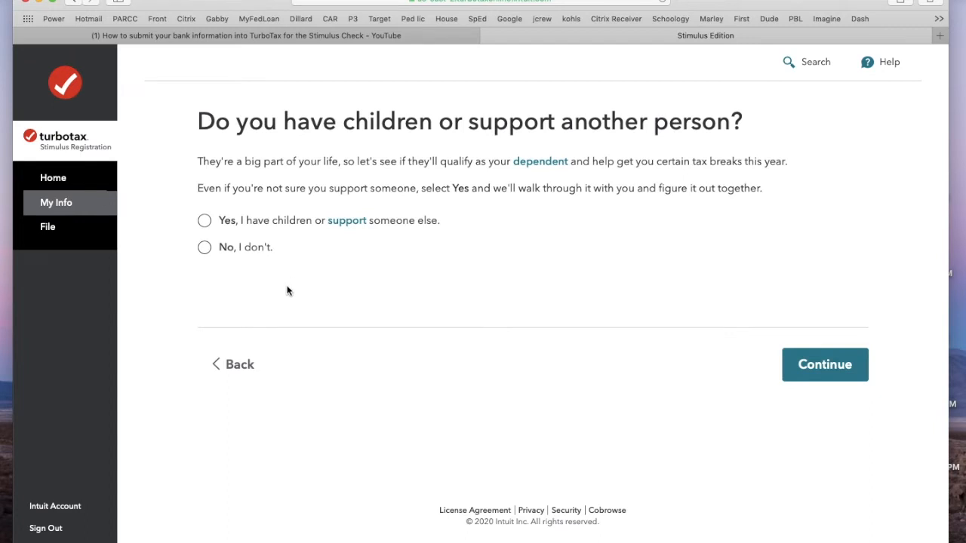
mouse_move(272, 300)
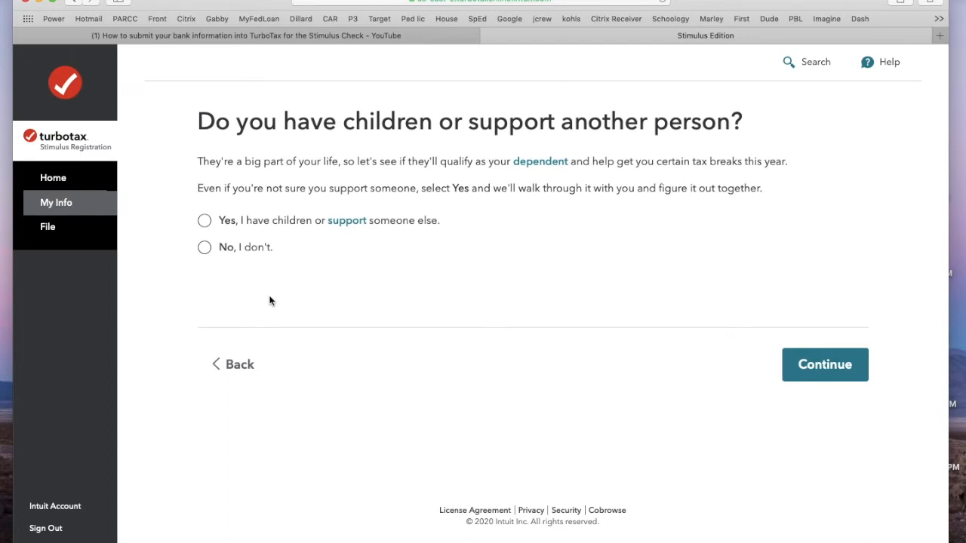
mouse_move(334, 311)
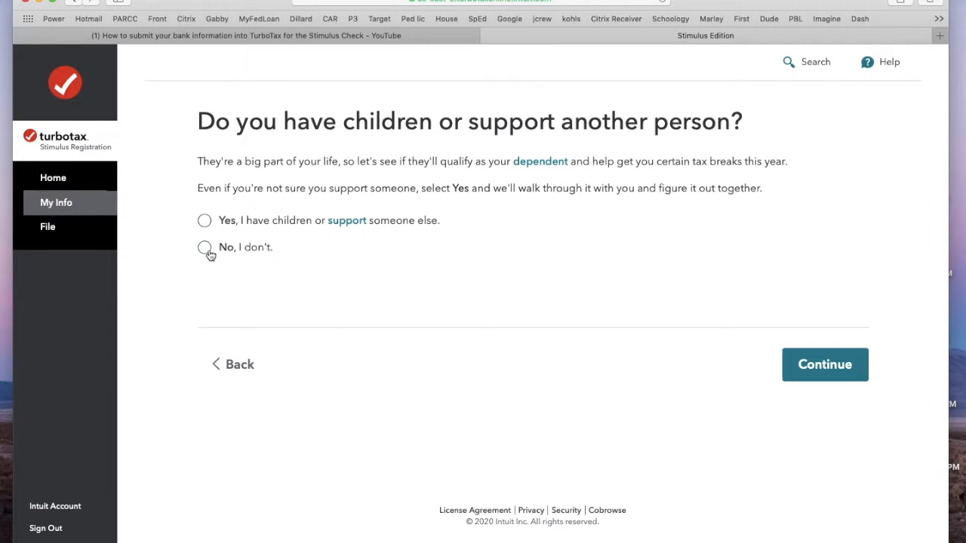
click(204, 248)
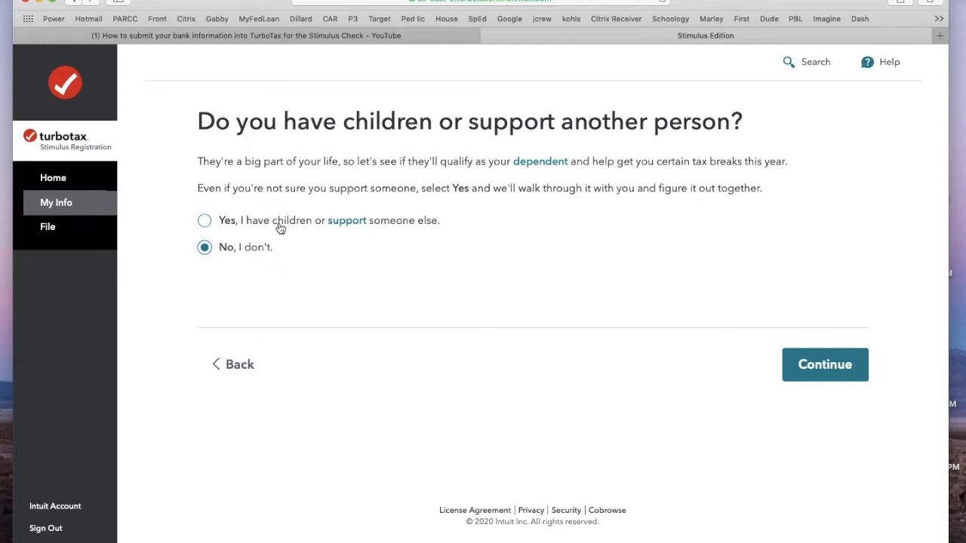
mouse_move(476, 303)
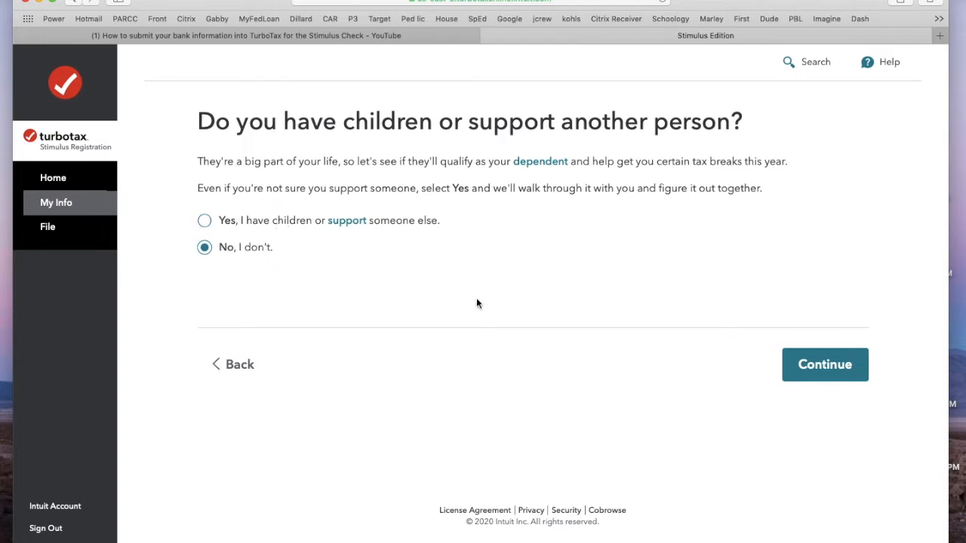
click(824, 364)
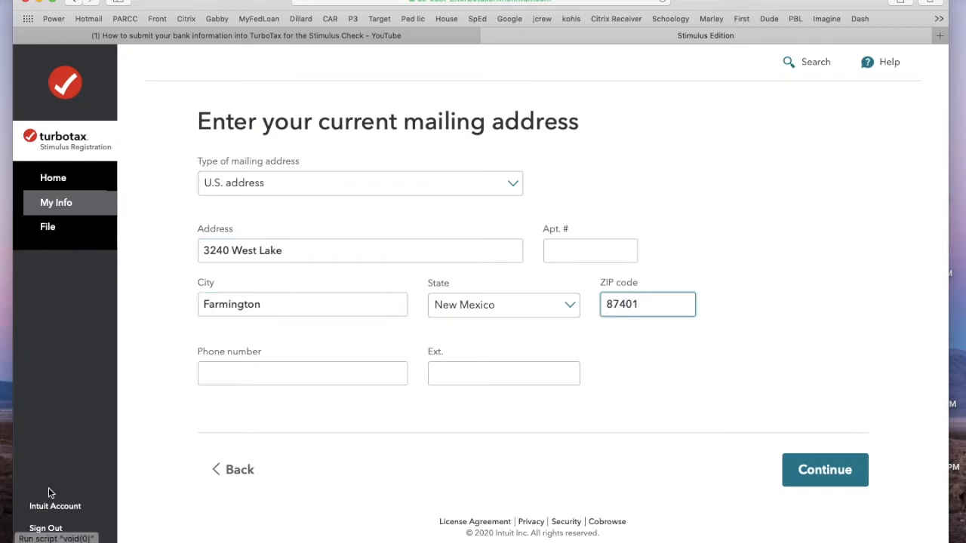
- Add phone area code (505) to the mailing address and accept the address
text((505) 330-6853)
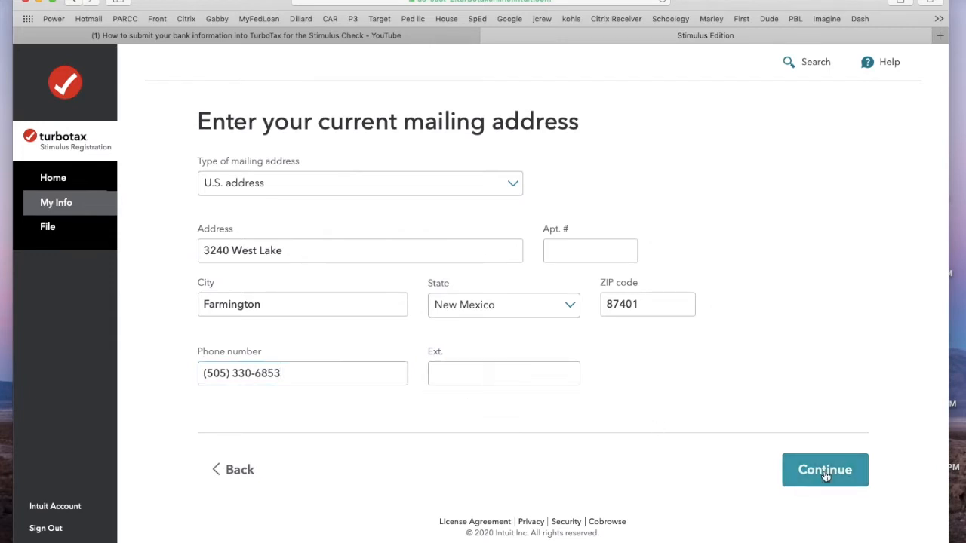
click(824, 469)
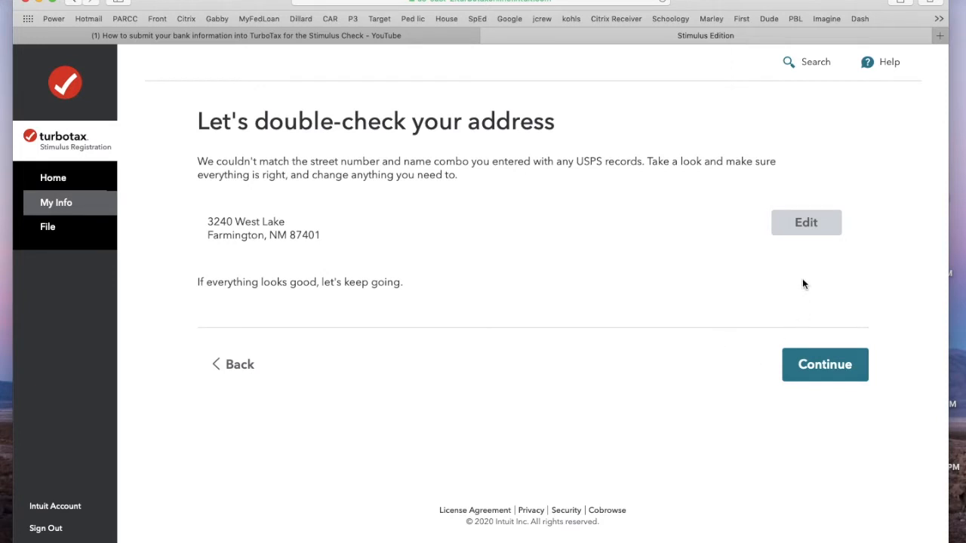
click(824, 364)
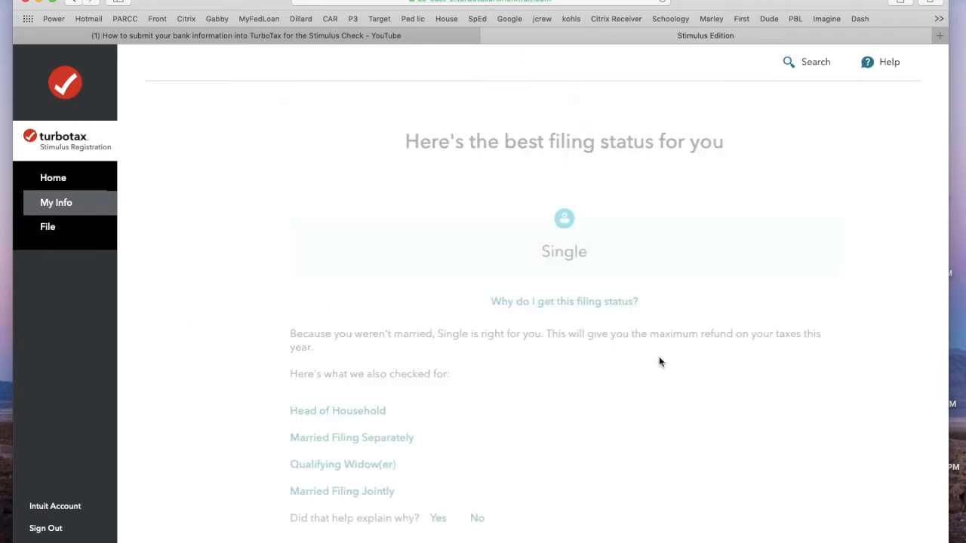
- Accept Single as the filing status and review the Personal info summary
scroll(down, 3)
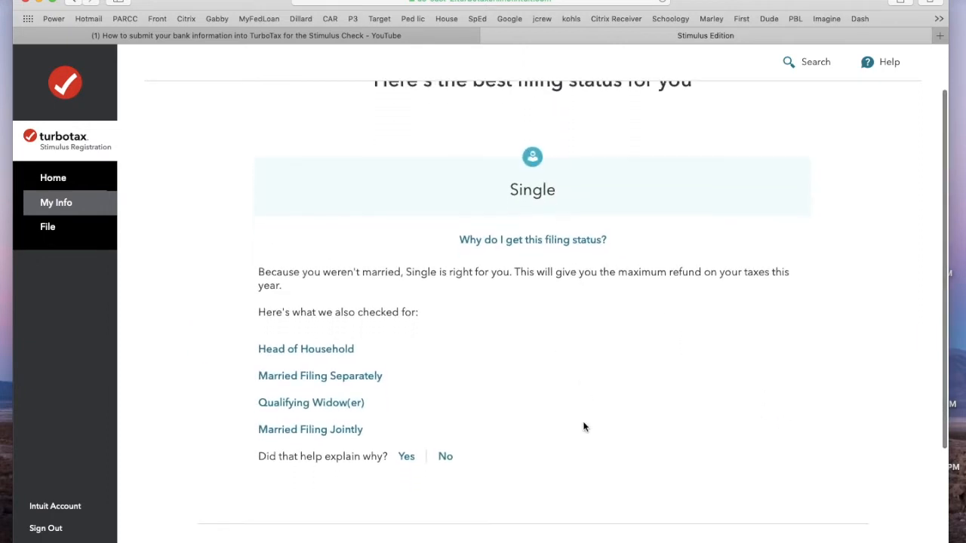
scroll(down, 3)
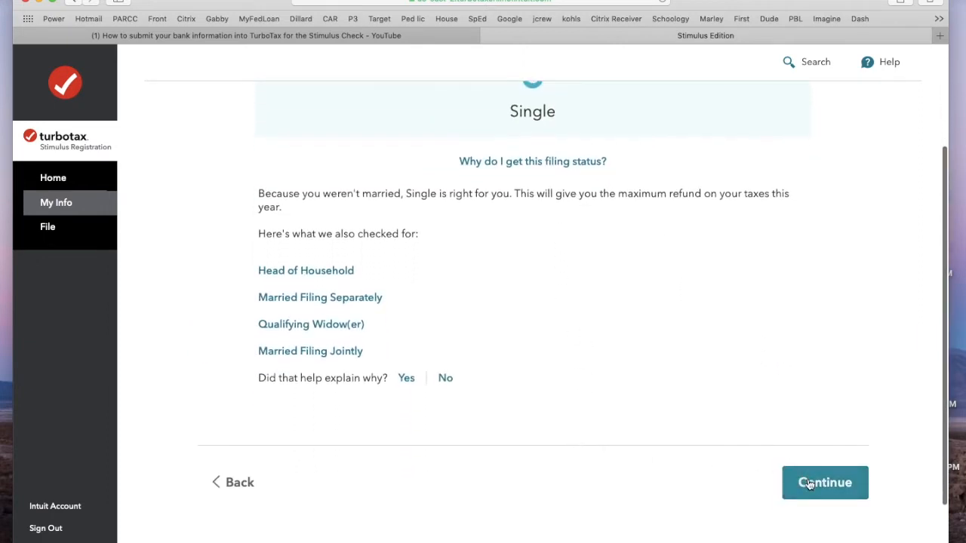
click(825, 482)
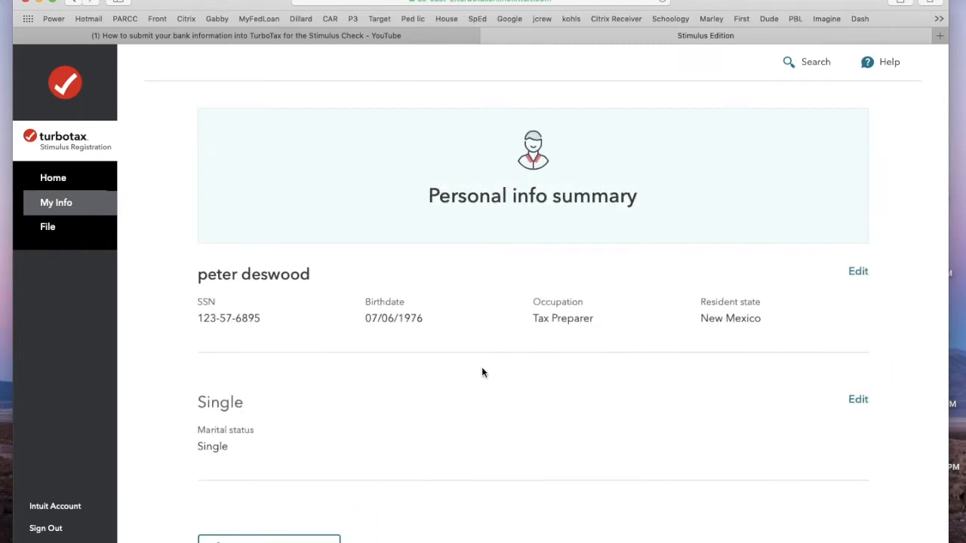
scroll(down, 3)
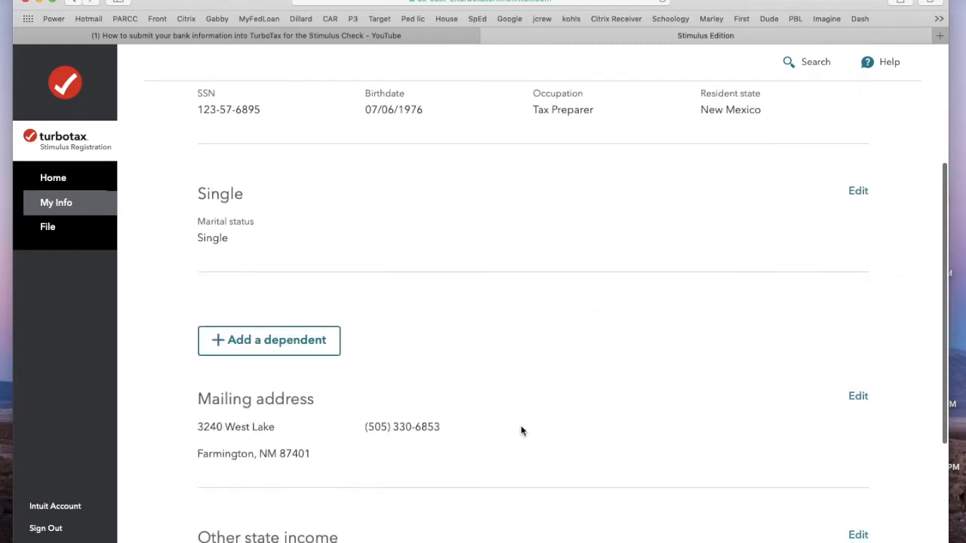
scroll(down, 3)
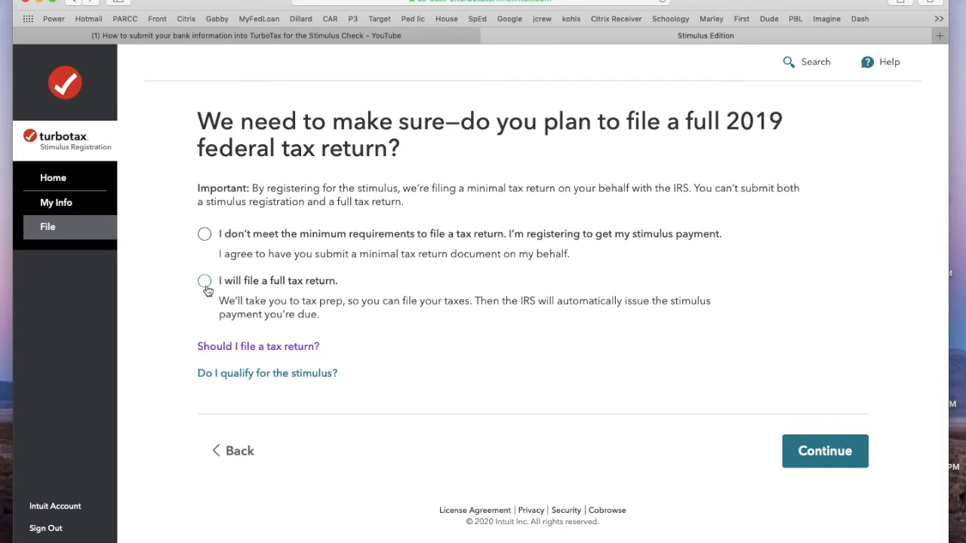
mouse_move(187, 297)
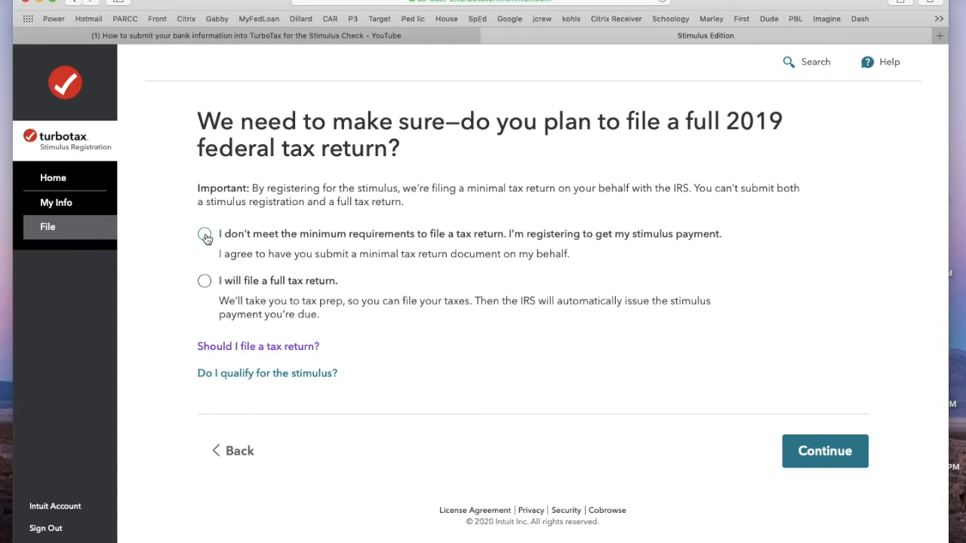
- Choose 'I don't meet the minimum requirements to file a tax return'
click(204, 233)
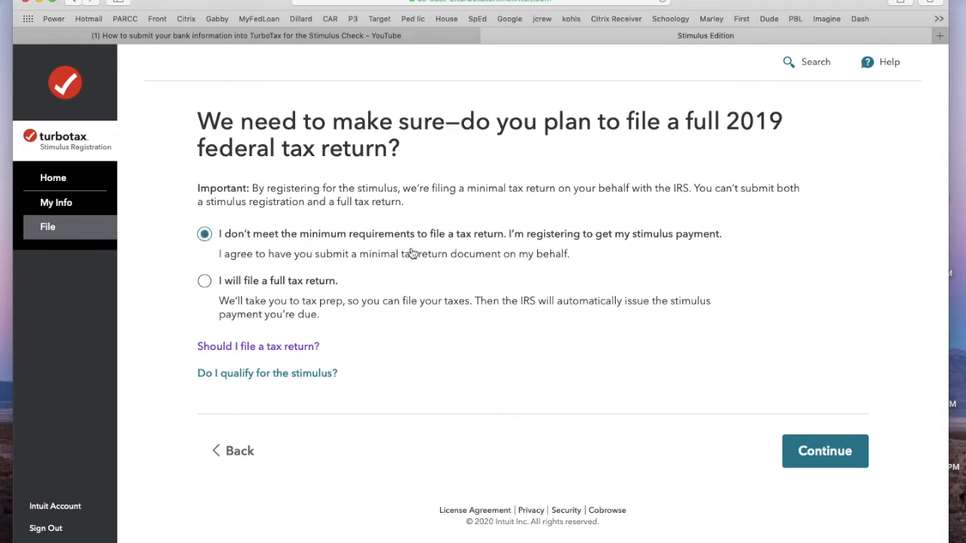
mouse_move(407, 247)
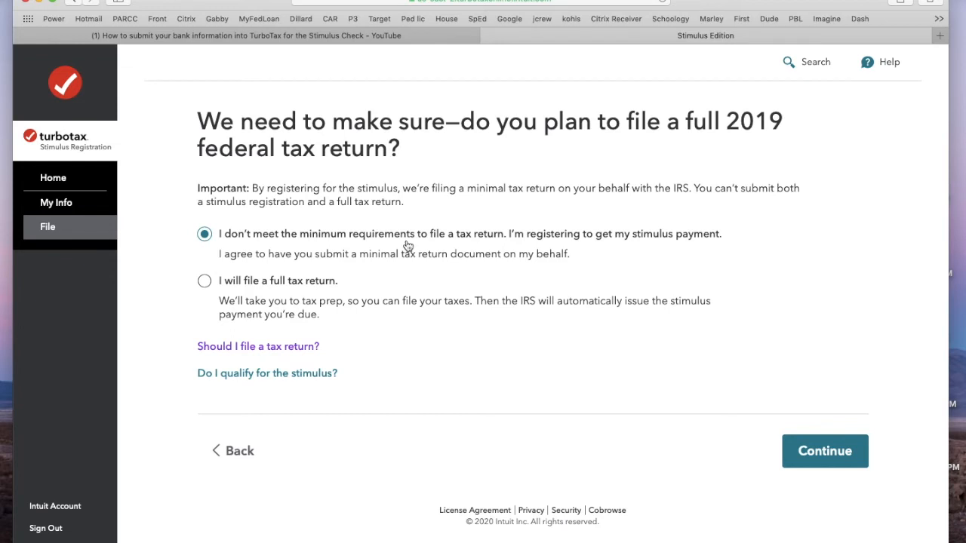
mouse_move(400, 249)
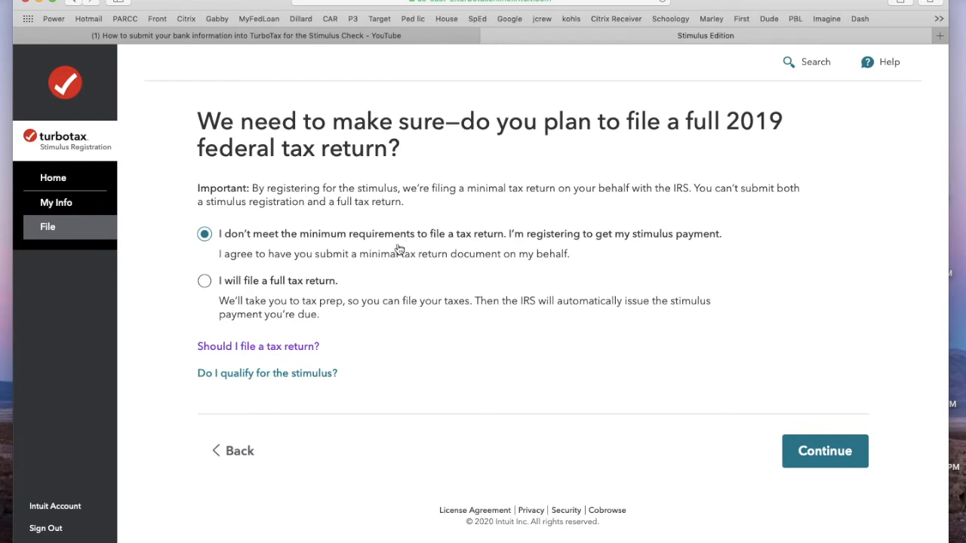
click(824, 450)
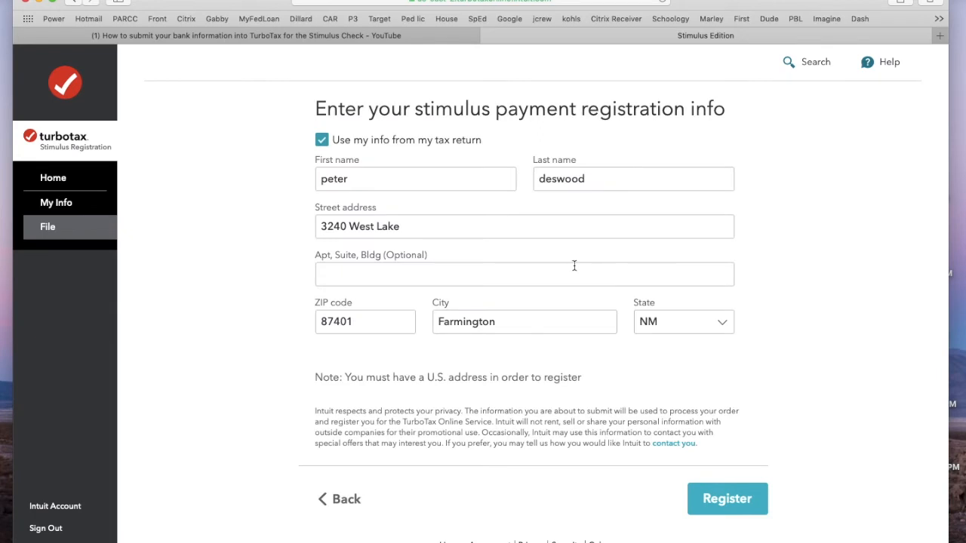
mouse_move(535, 141)
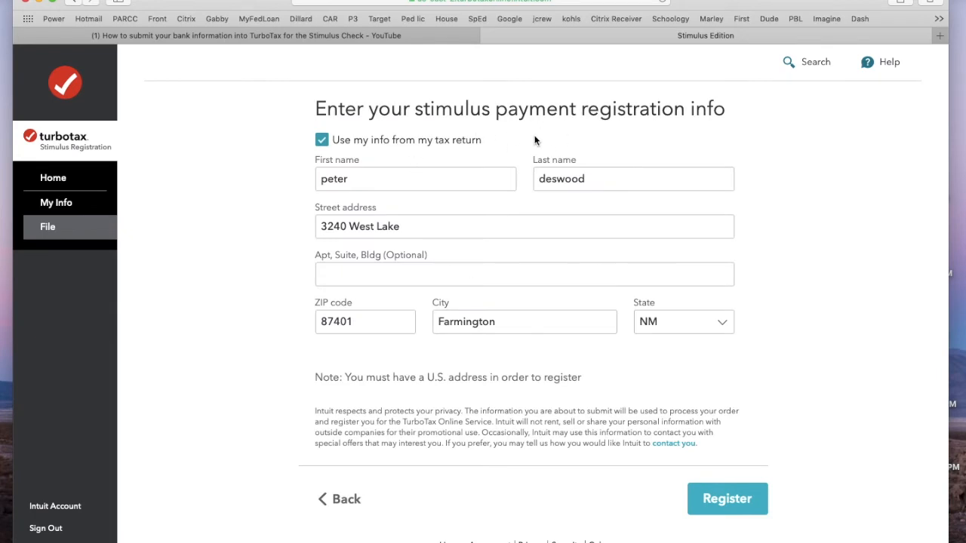
mouse_move(575, 309)
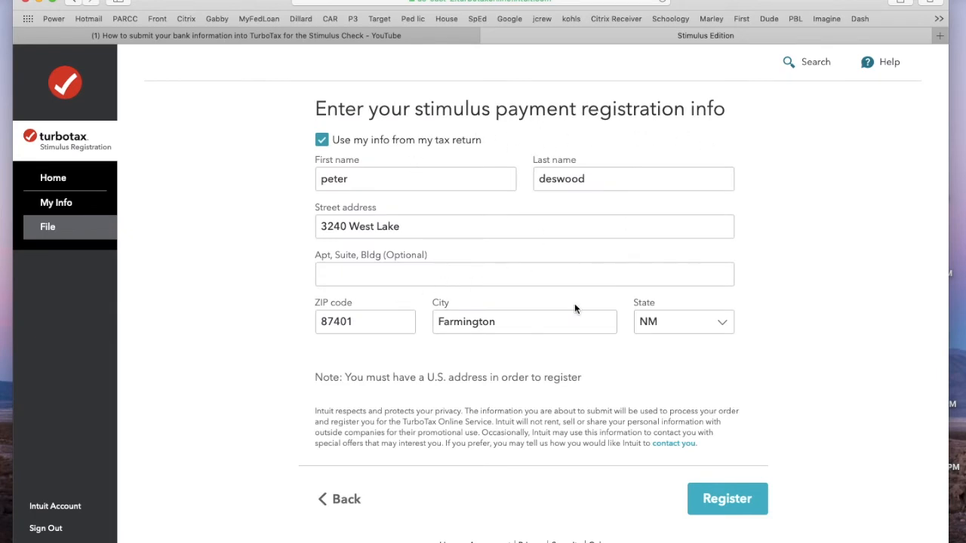
mouse_move(412, 292)
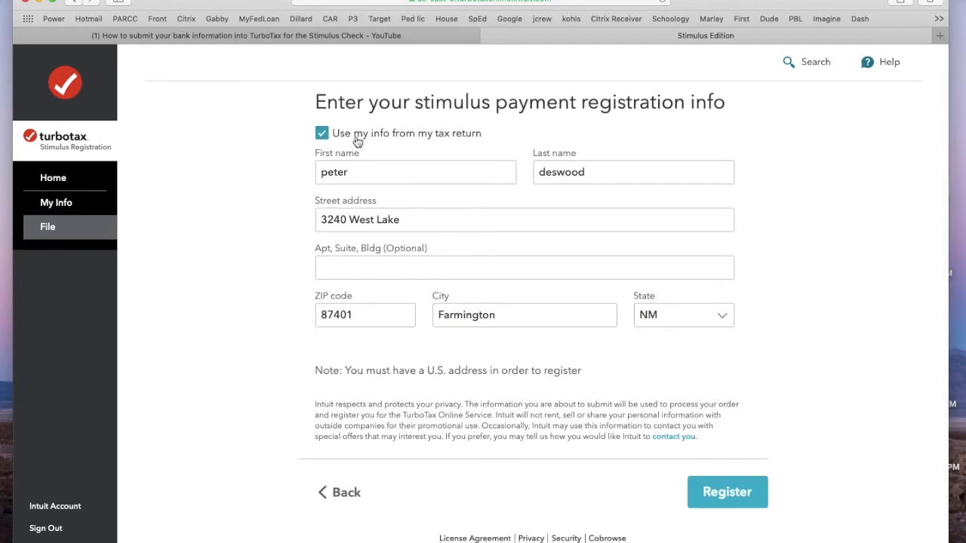
- Replace the first name 'peter' with 'James' and register
click(321, 133)
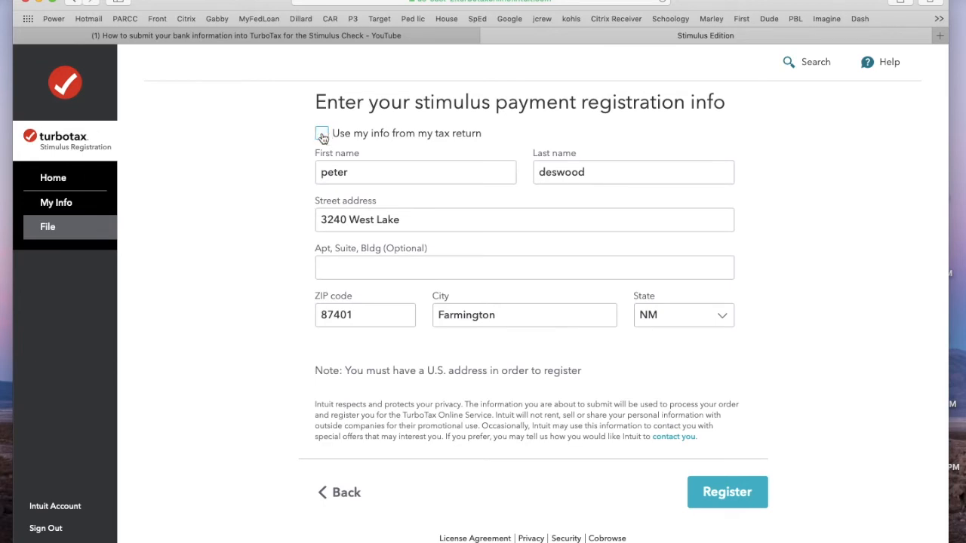
click(321, 133)
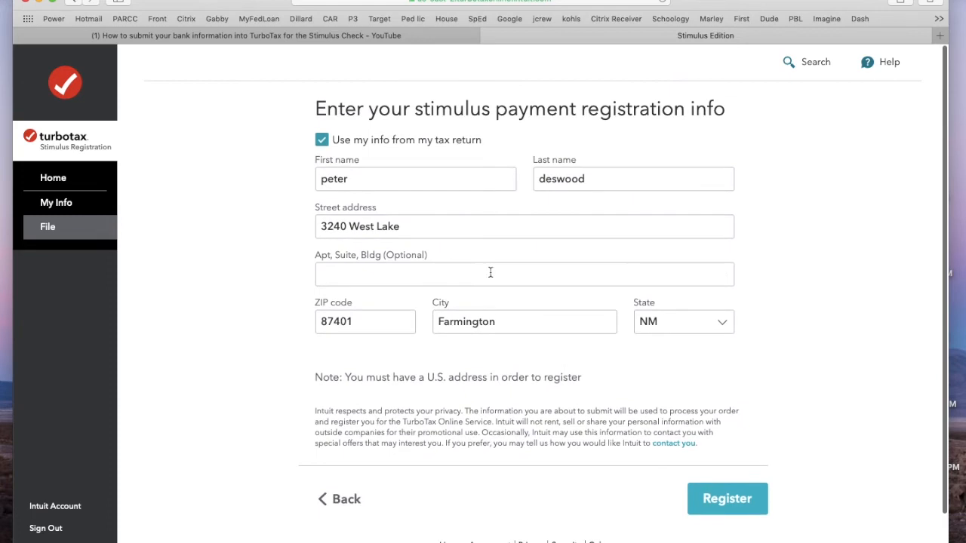
double_click(333, 178)
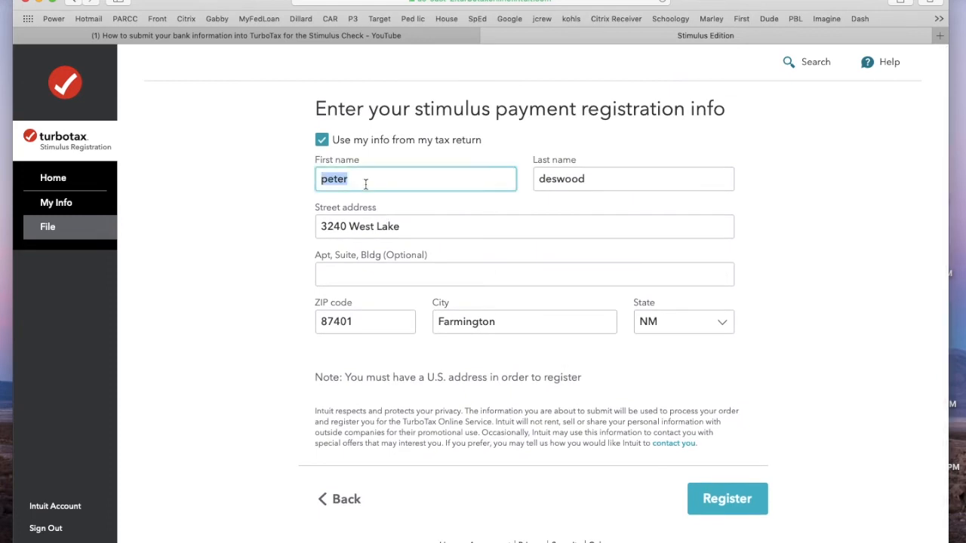
text(James)
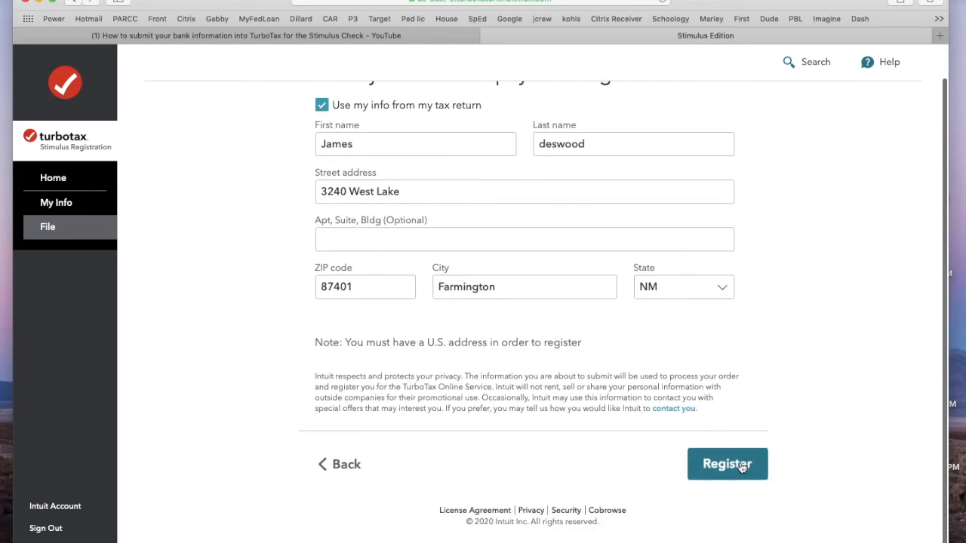
click(726, 464)
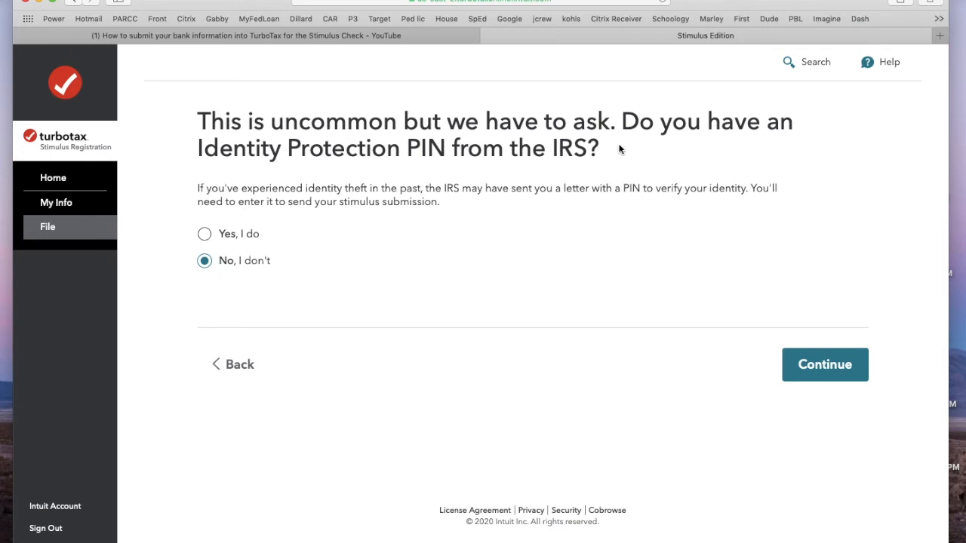
mouse_move(420, 183)
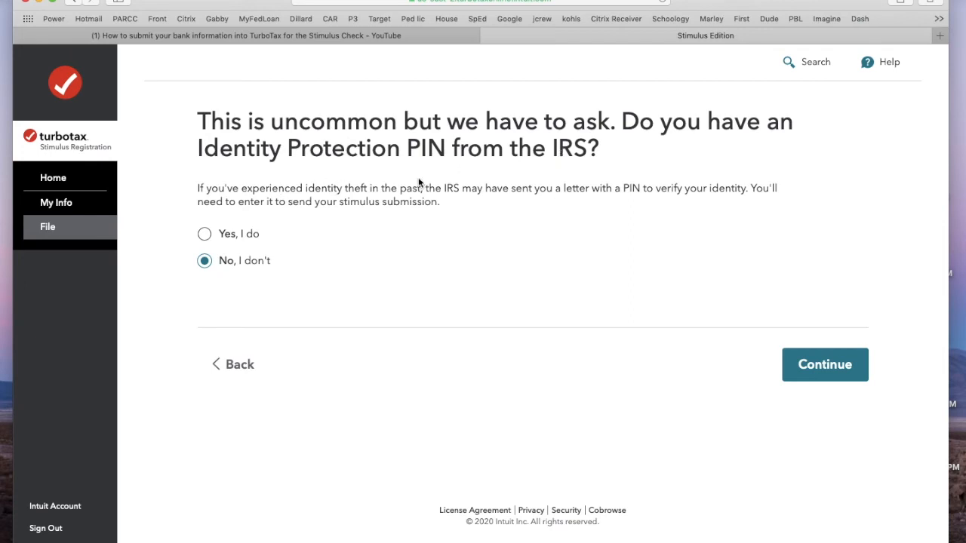
mouse_move(846, 350)
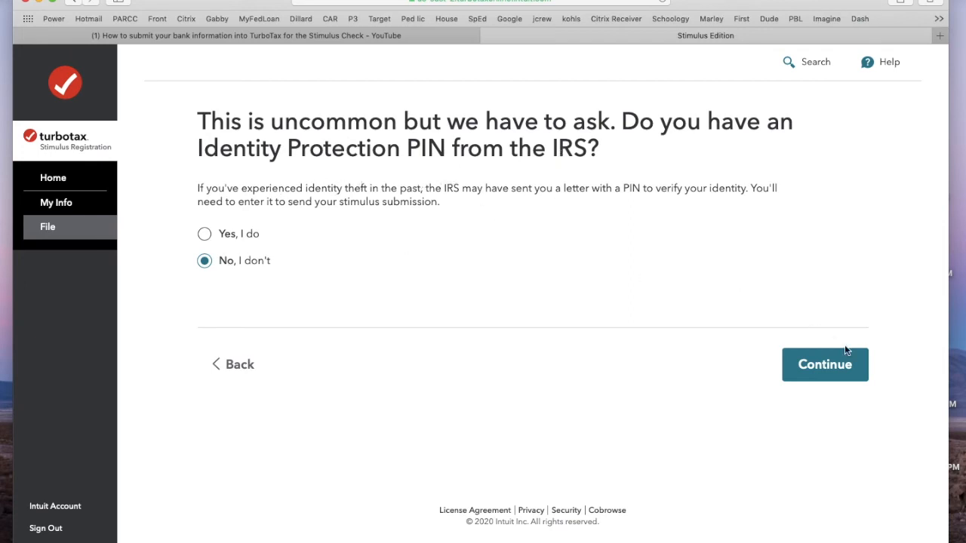
- Answer No to the Identity Protection PIN and choose Direct Deposit
click(824, 364)
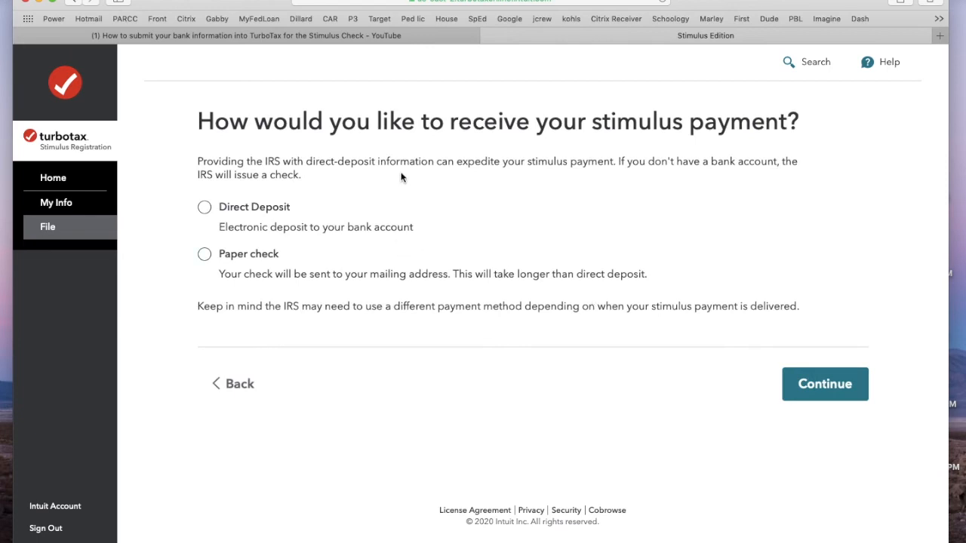
click(204, 207)
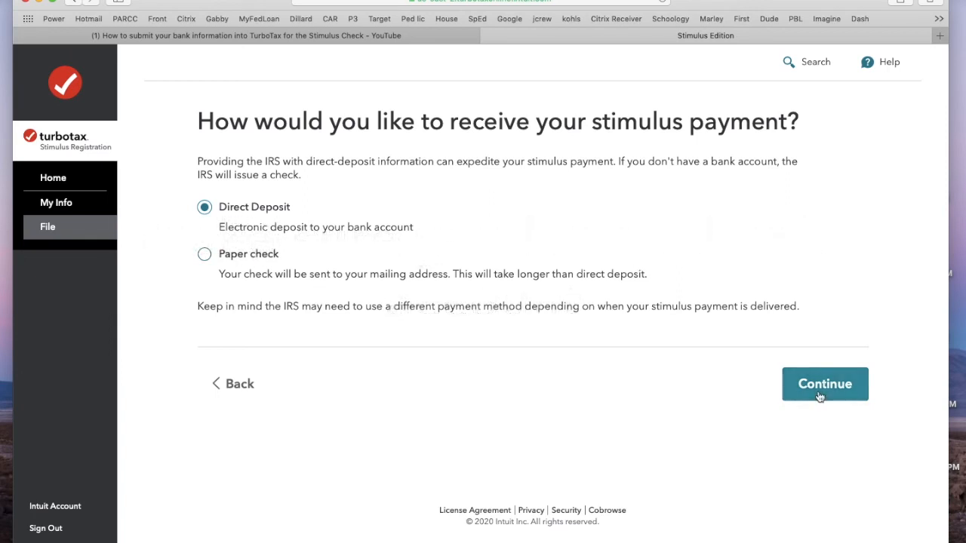
click(824, 384)
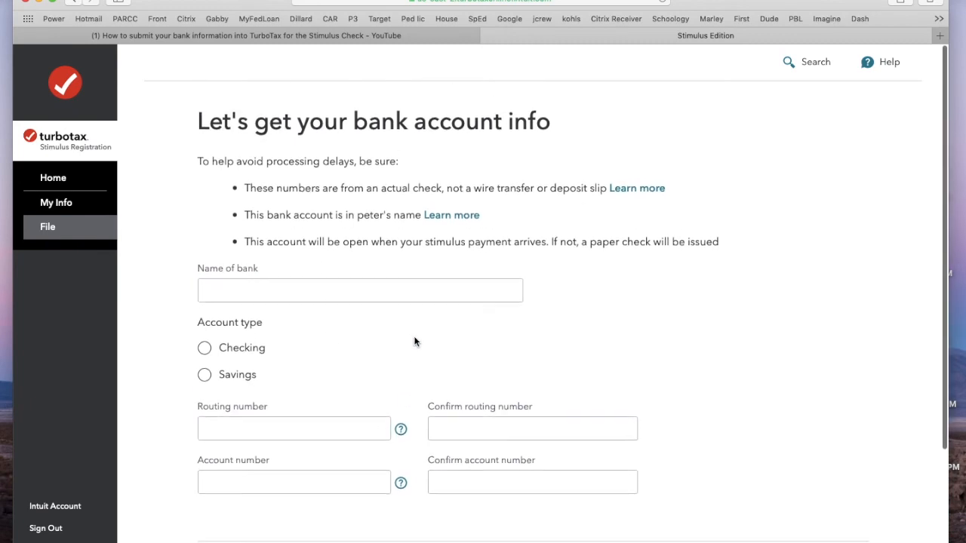
- Mark the bank account type as Checking
scroll(down, 3)
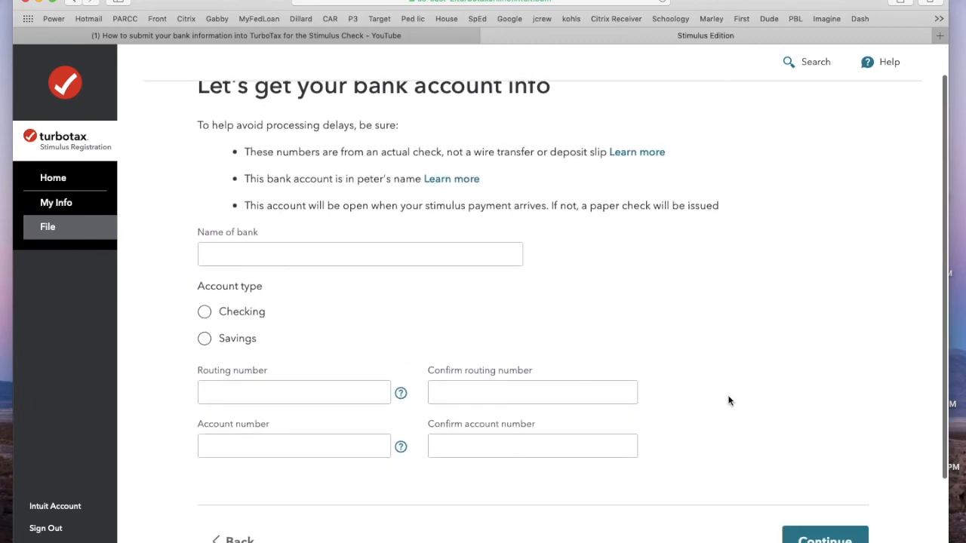
scroll(down, 3)
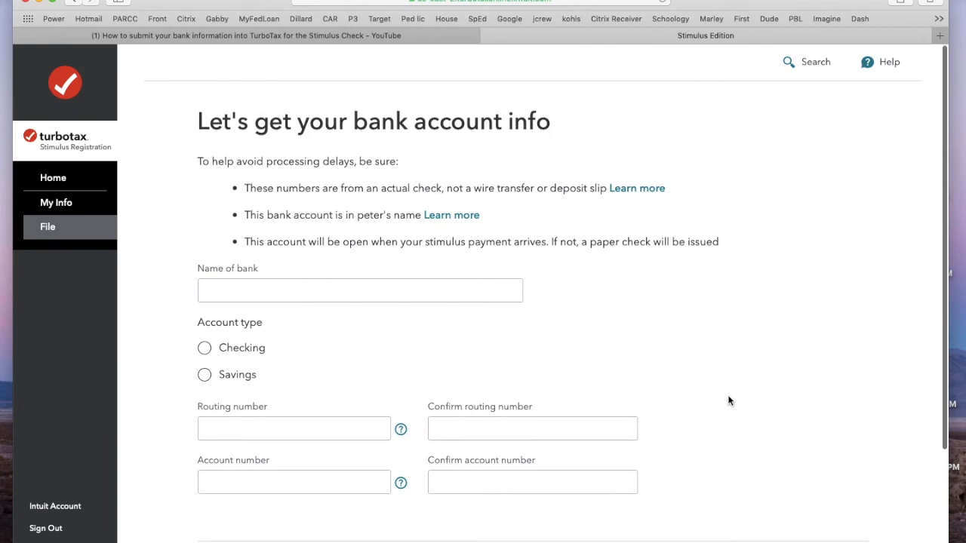
click(360, 290)
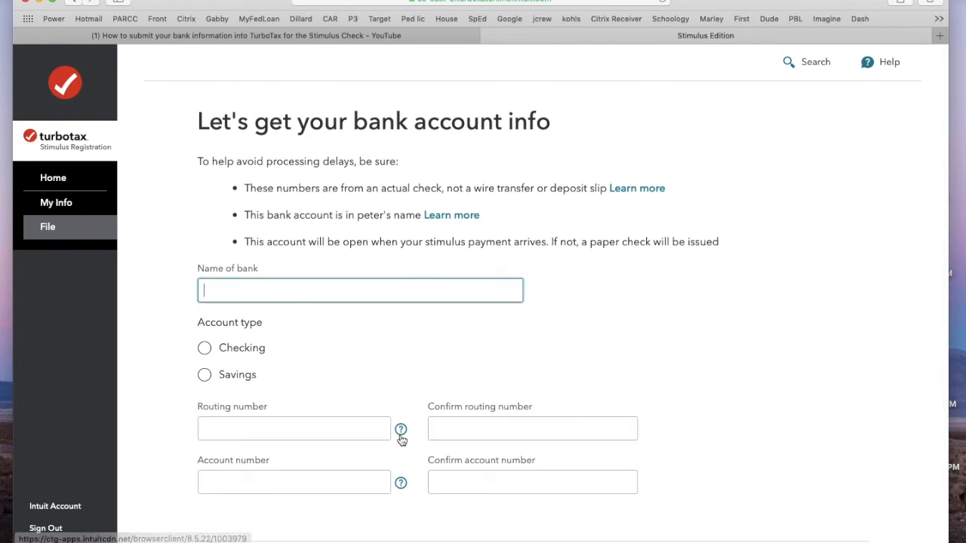
click(294, 428)
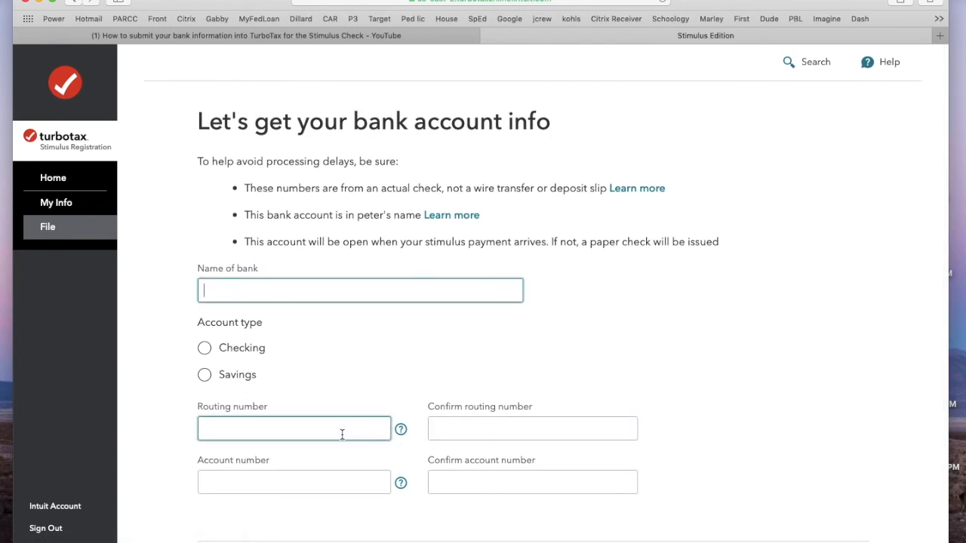
scroll(down, 3)
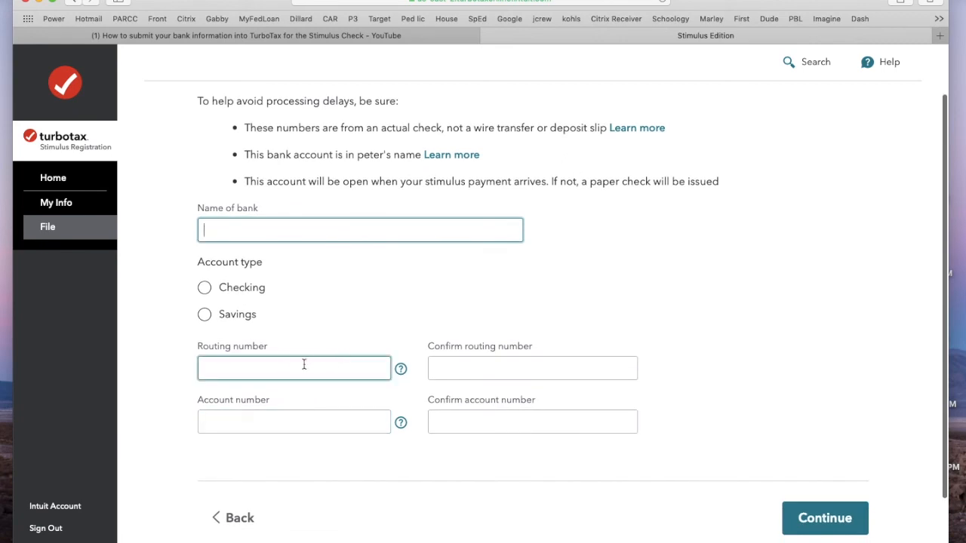
click(294, 421)
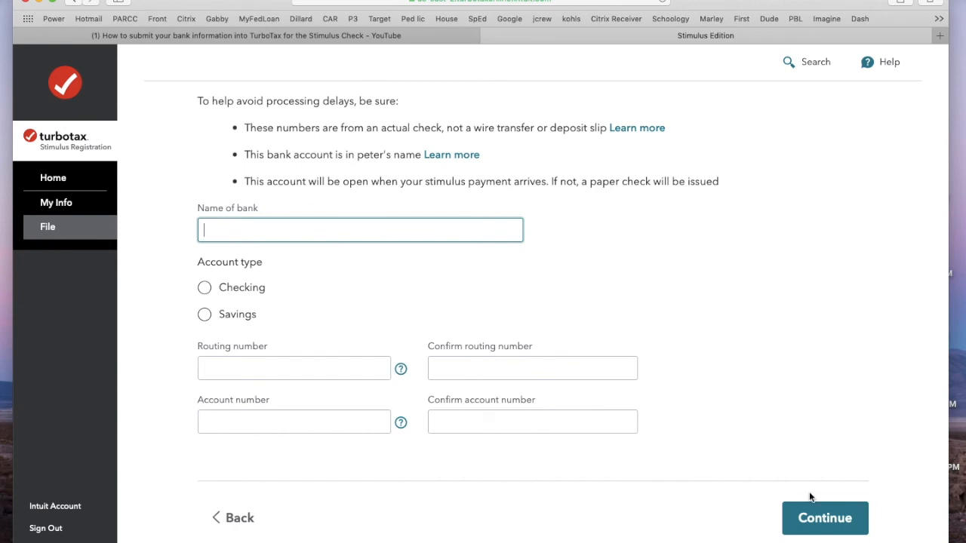
mouse_move(264, 279)
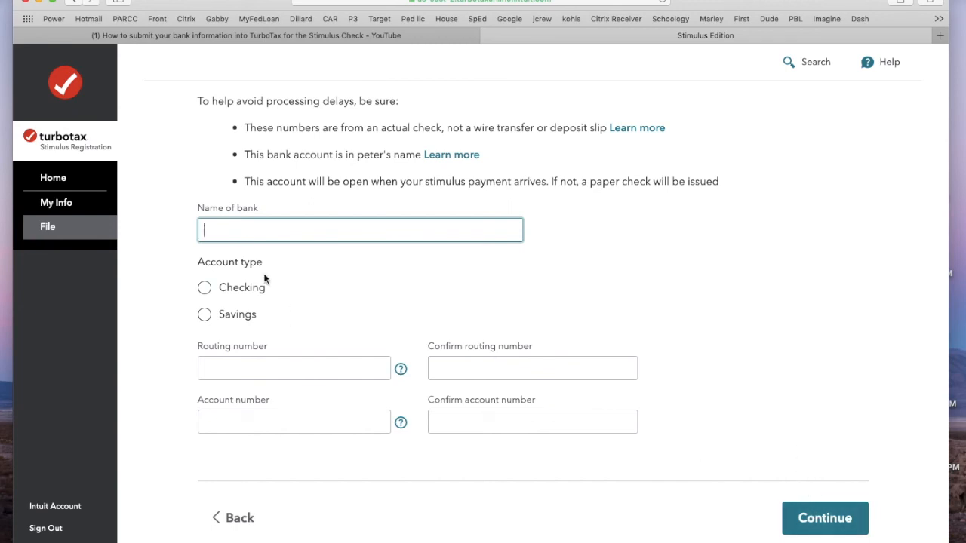
click(204, 287)
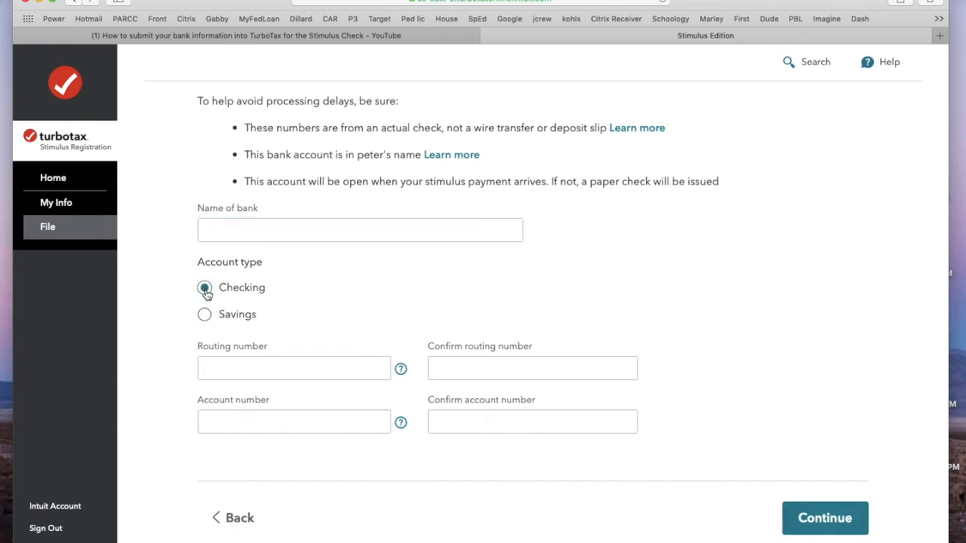
- Enter bank name Wells Fargo and routing number 123456789 in both routing fields
text(wells fargo)
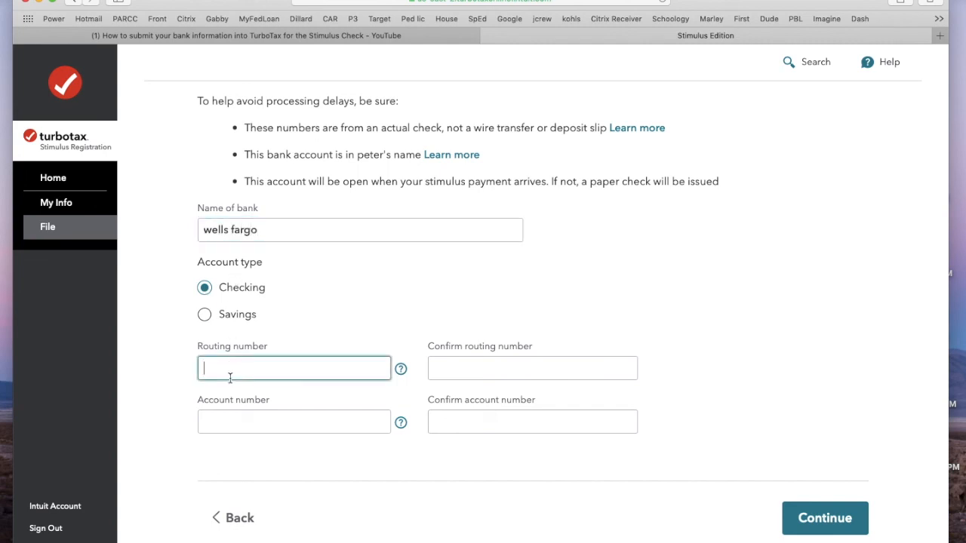
text(123456789)
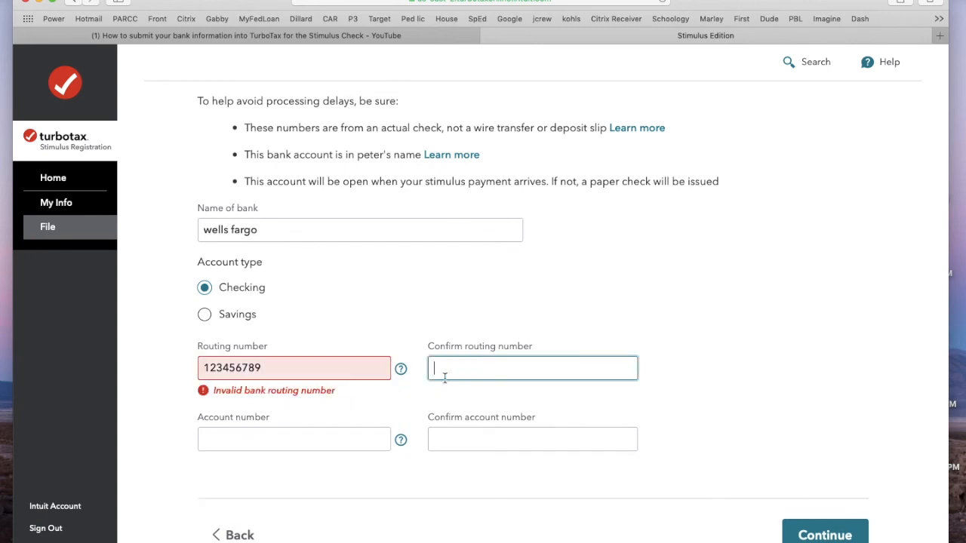
text(123456789)
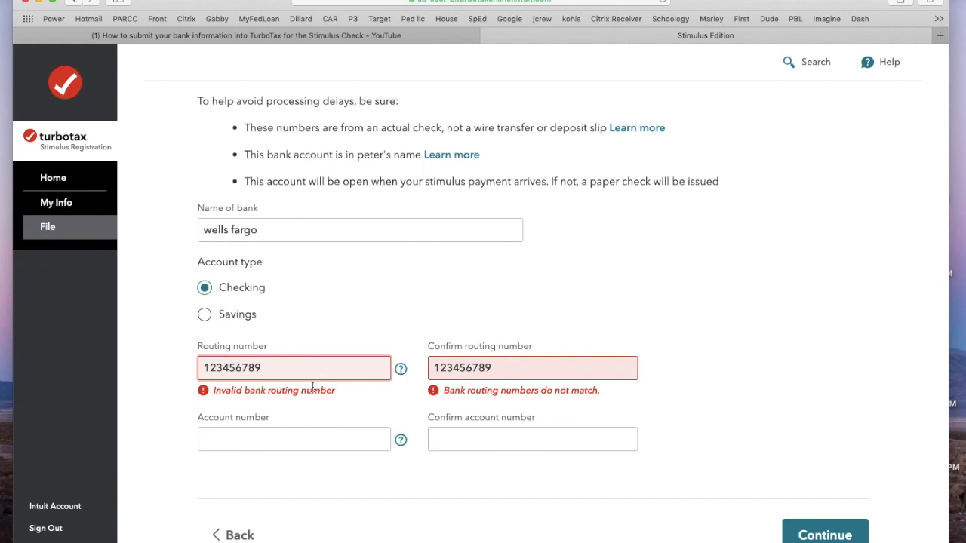
mouse_move(539, 420)
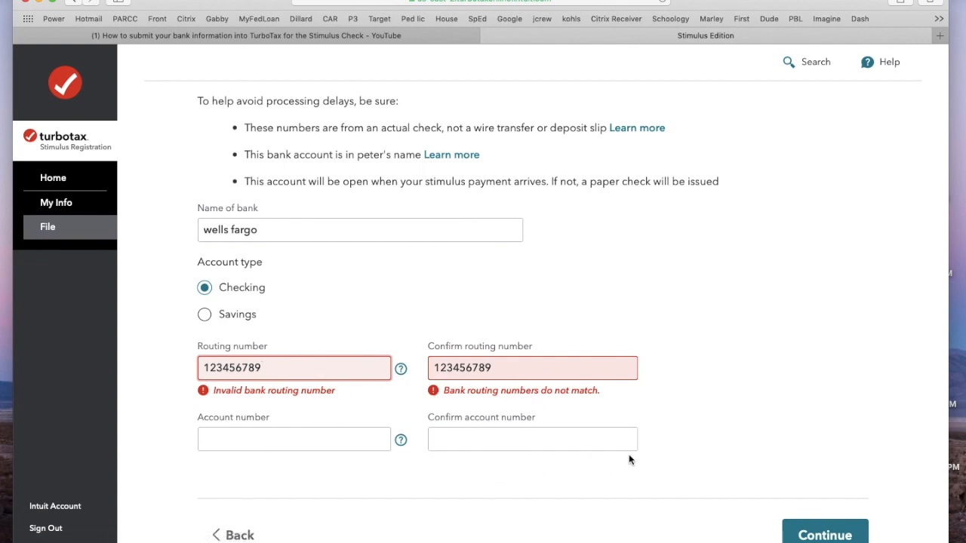
mouse_move(730, 516)
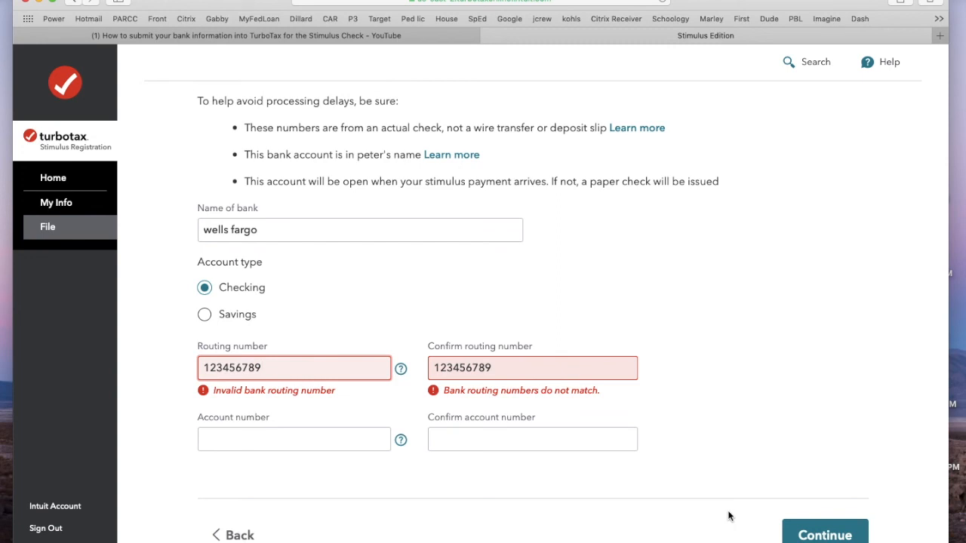
scroll(down, 3)
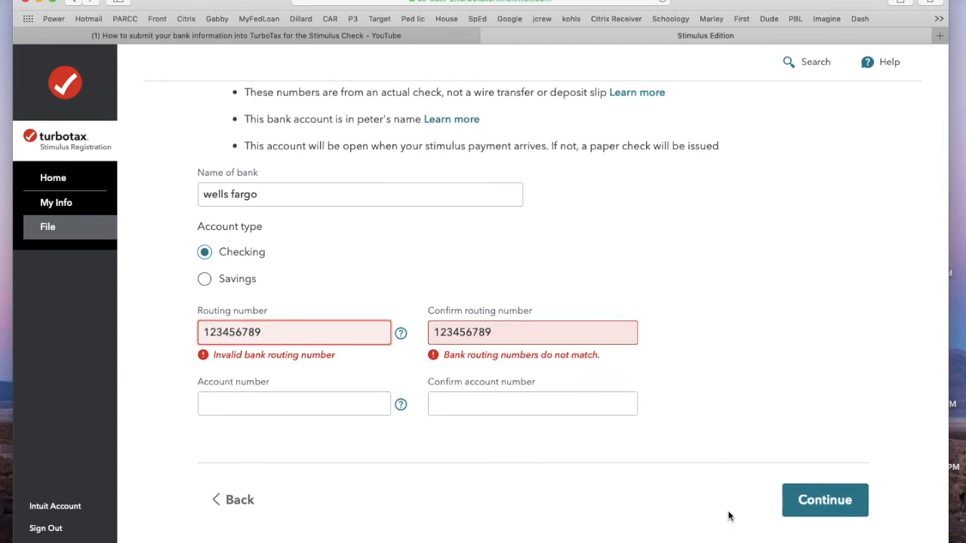
mouse_move(739, 504)
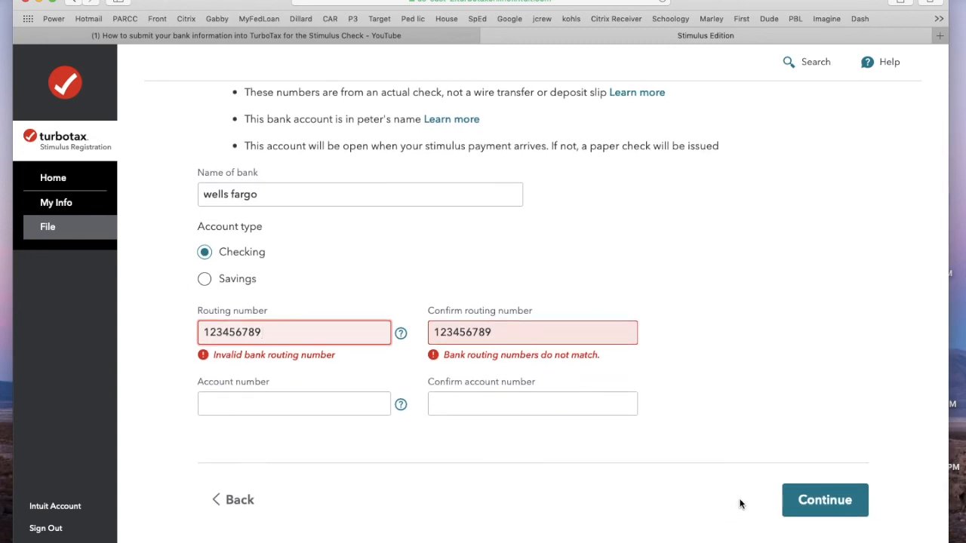